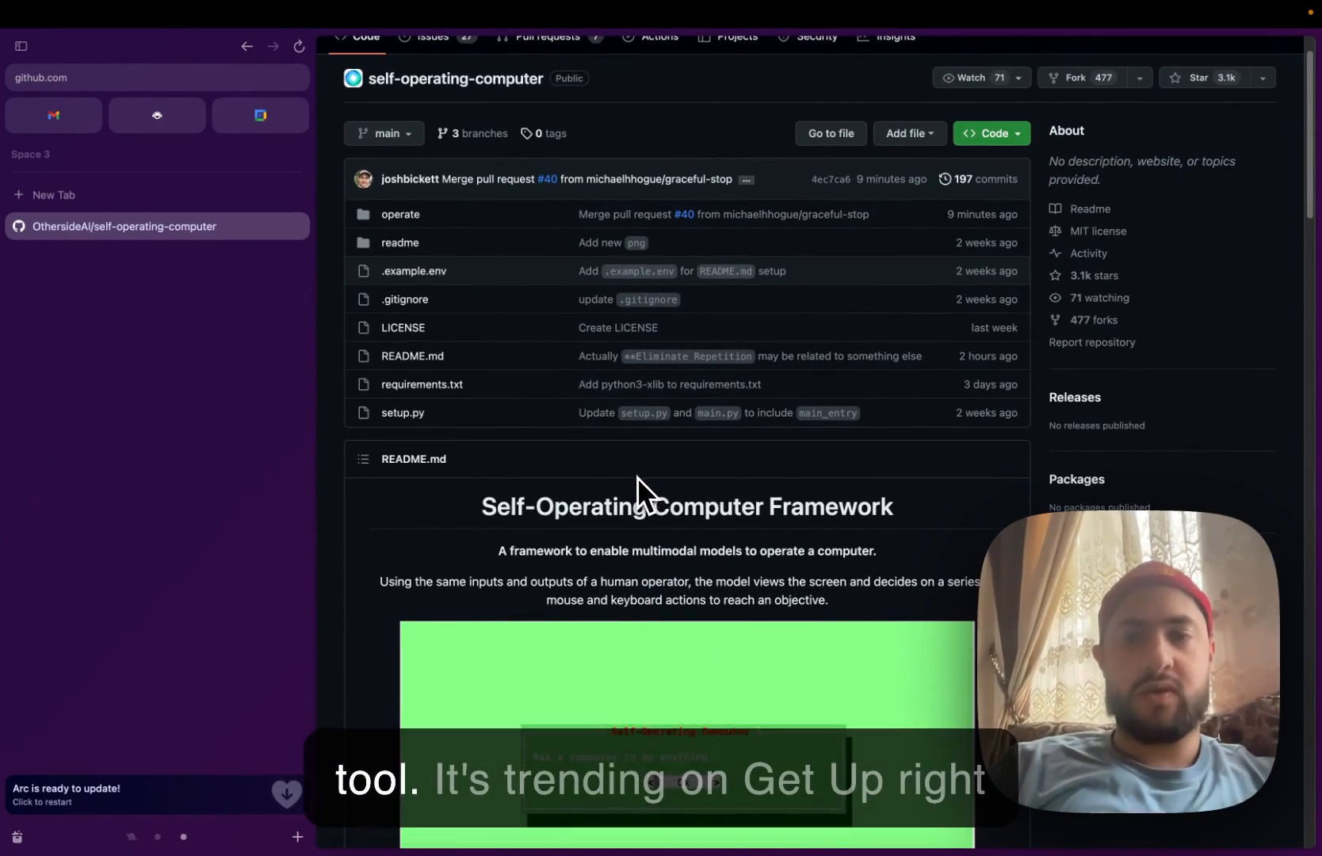
Scroll the README down to Quick Start and copy the git clone command.
scroll(down, 3)
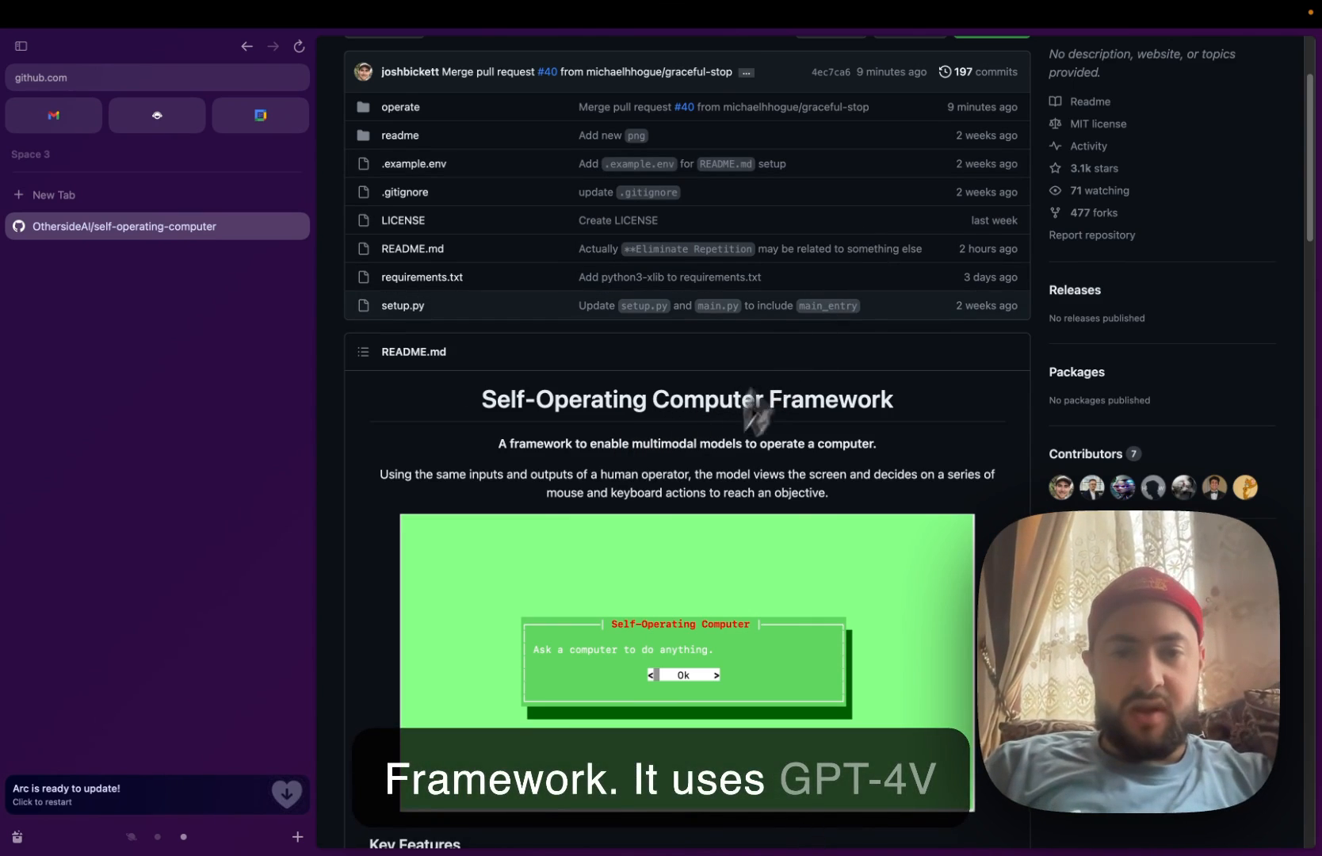
scroll(down, 3)
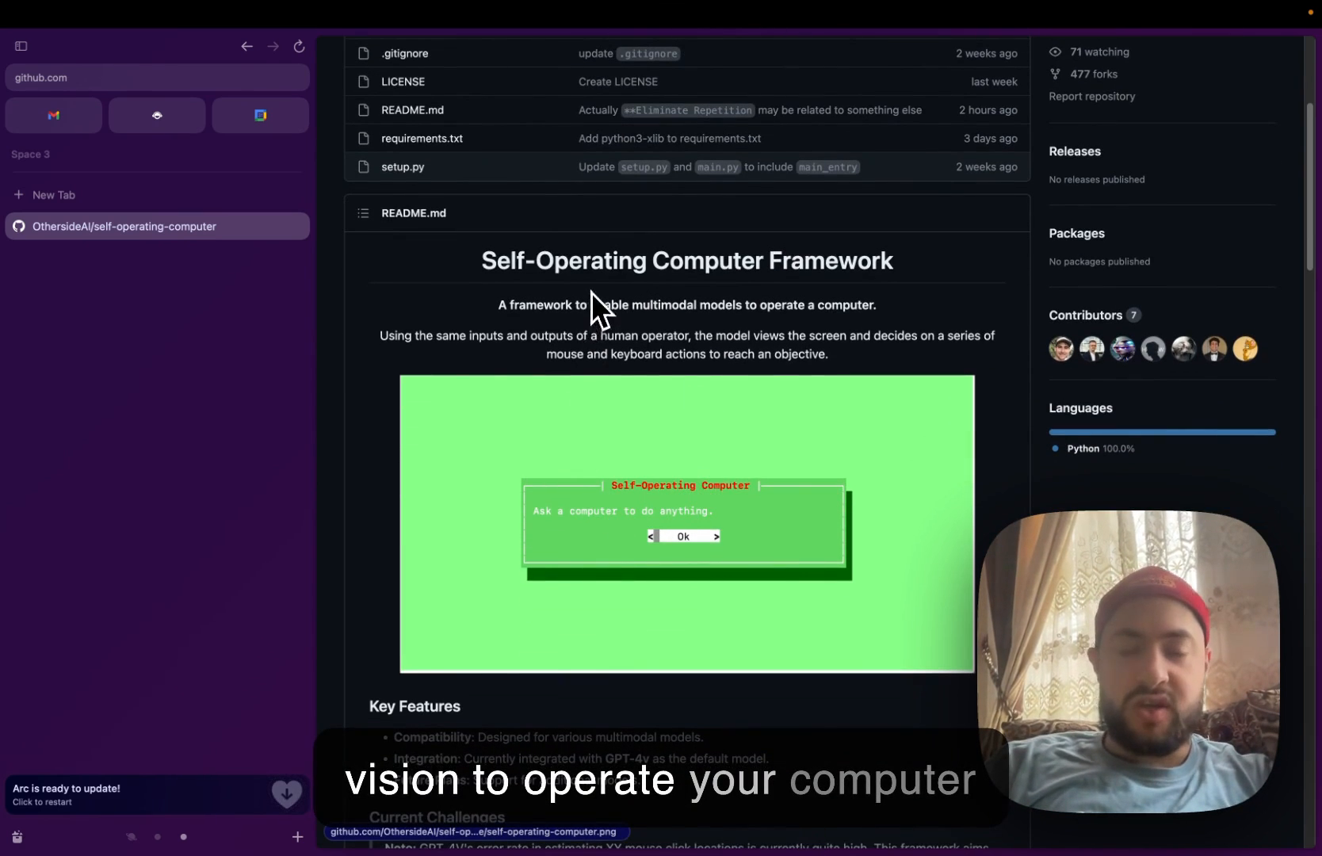
scroll(down, 3)
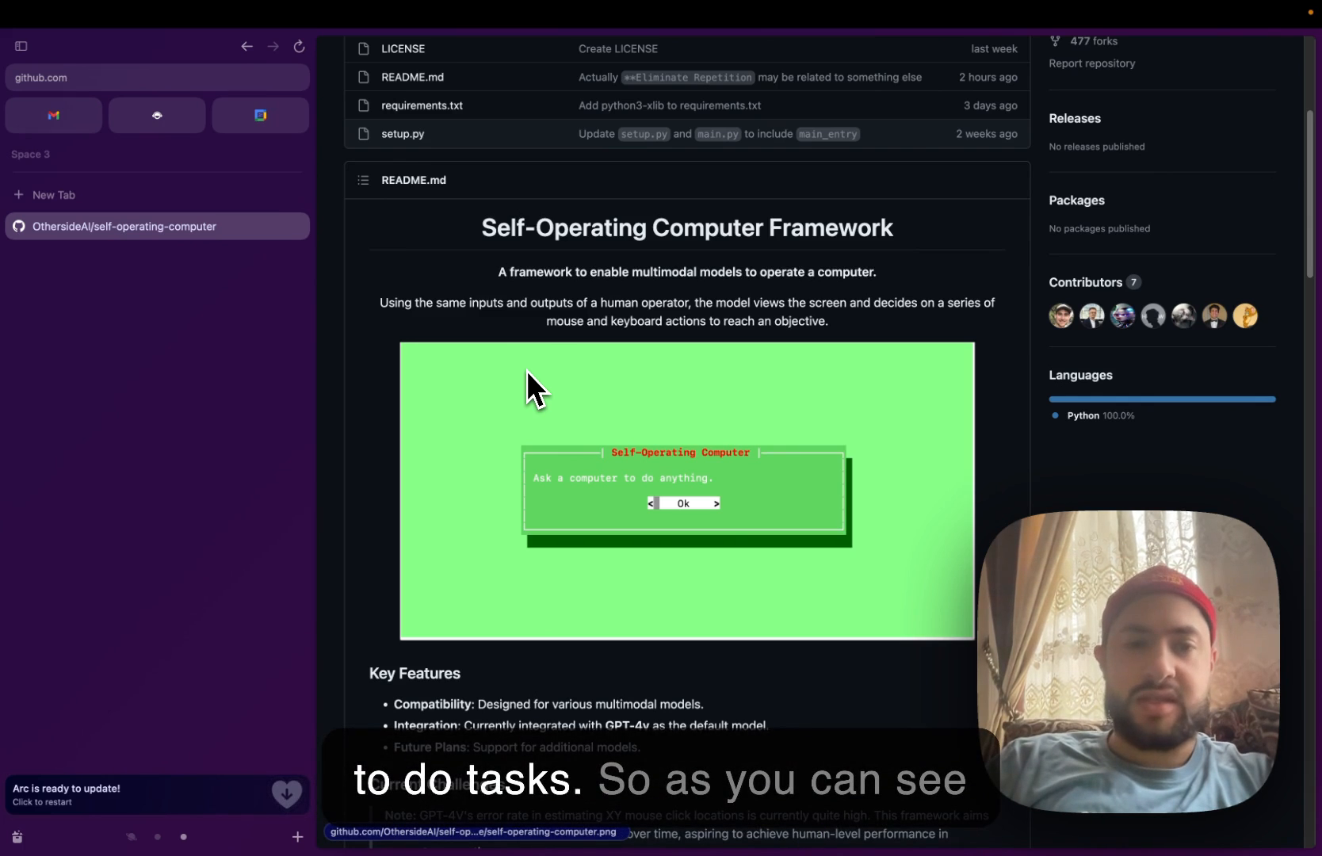
mouse_move(538, 295)
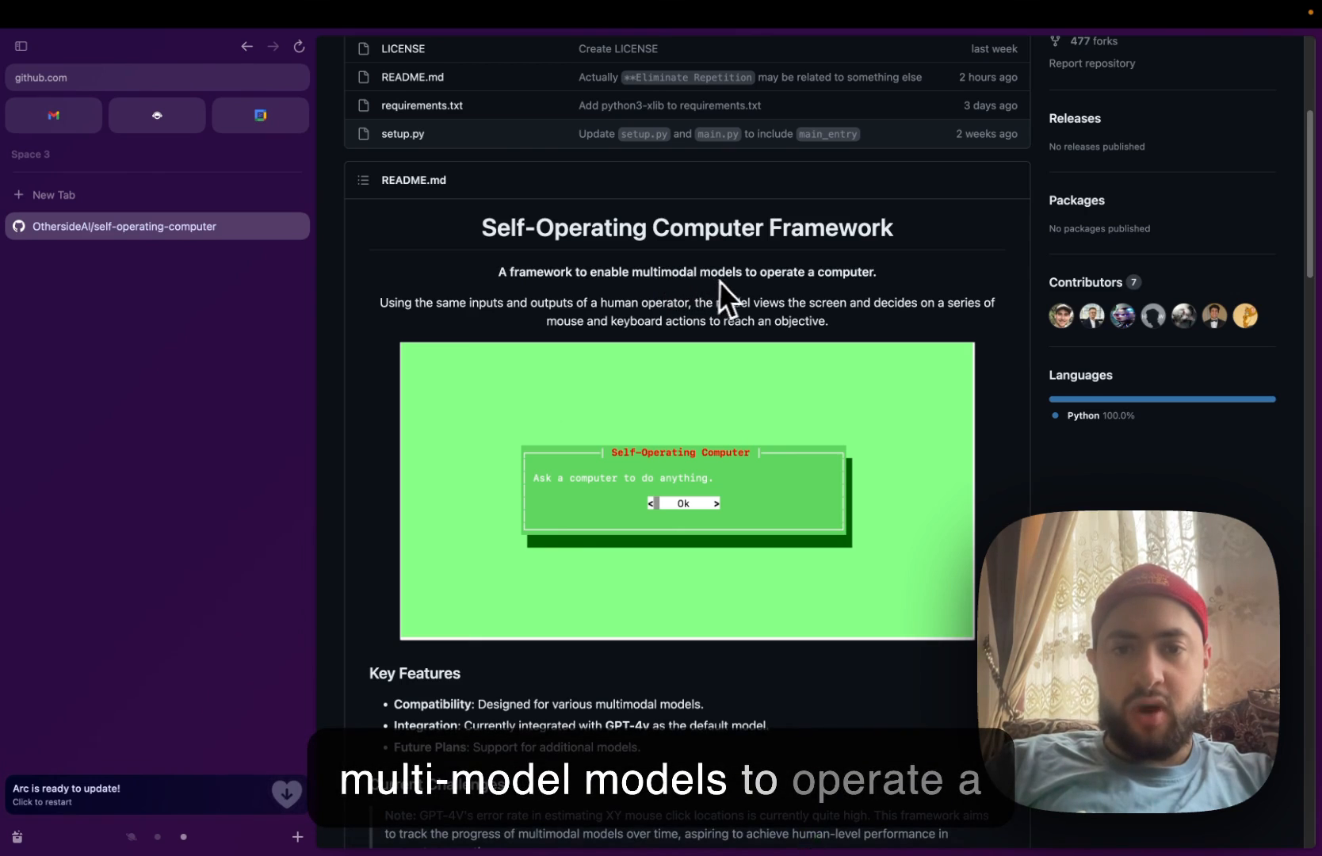
scroll(down, 3)
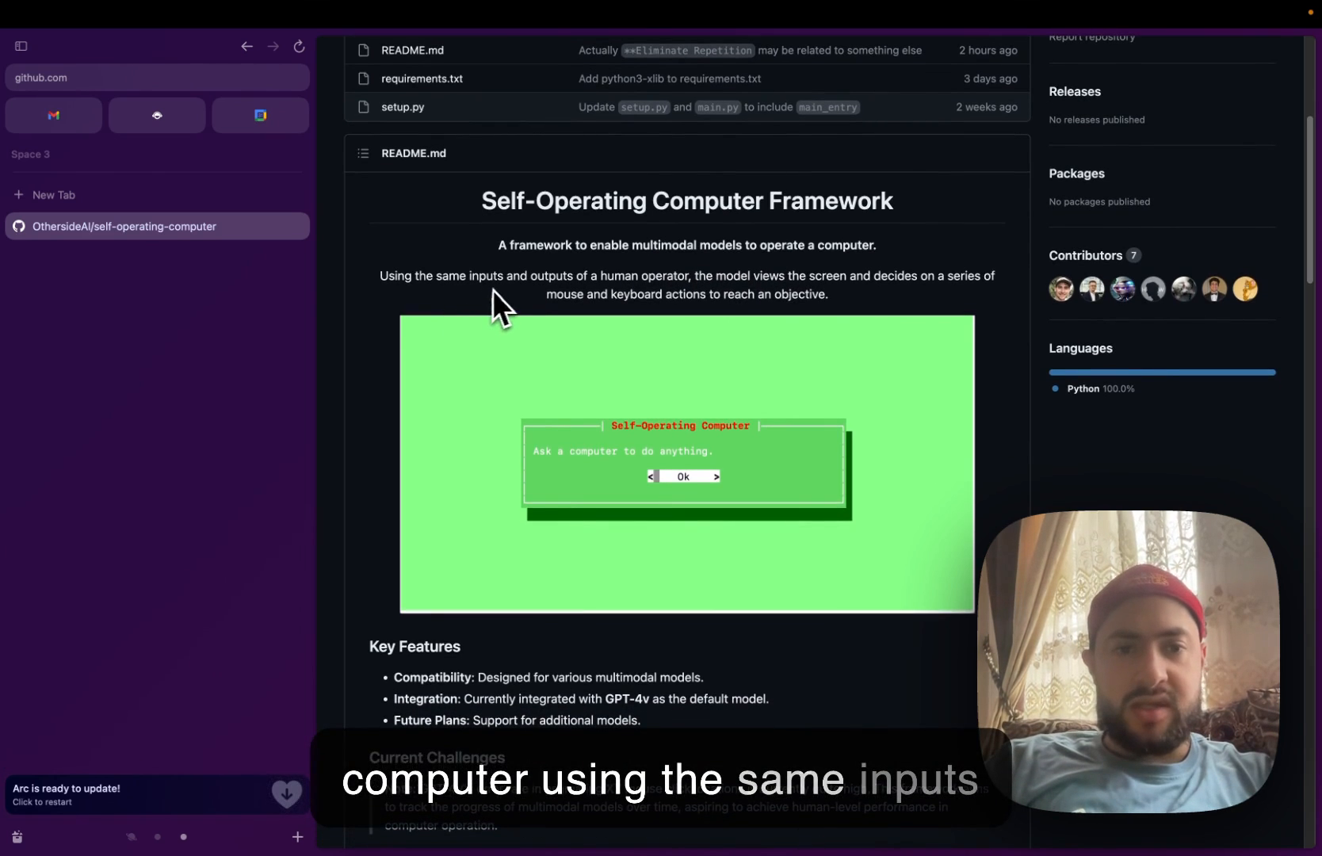
mouse_move(724, 303)
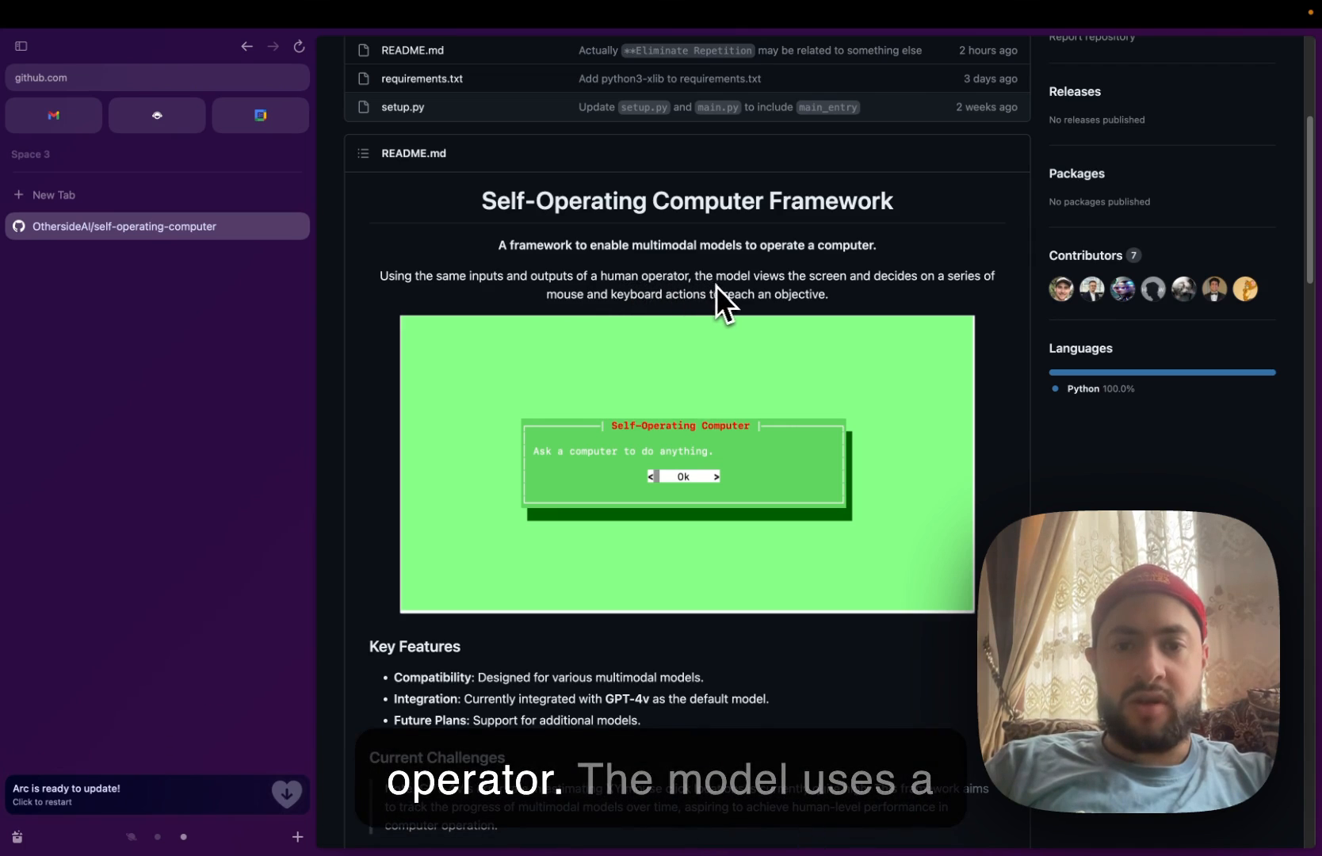
mouse_move(824, 305)
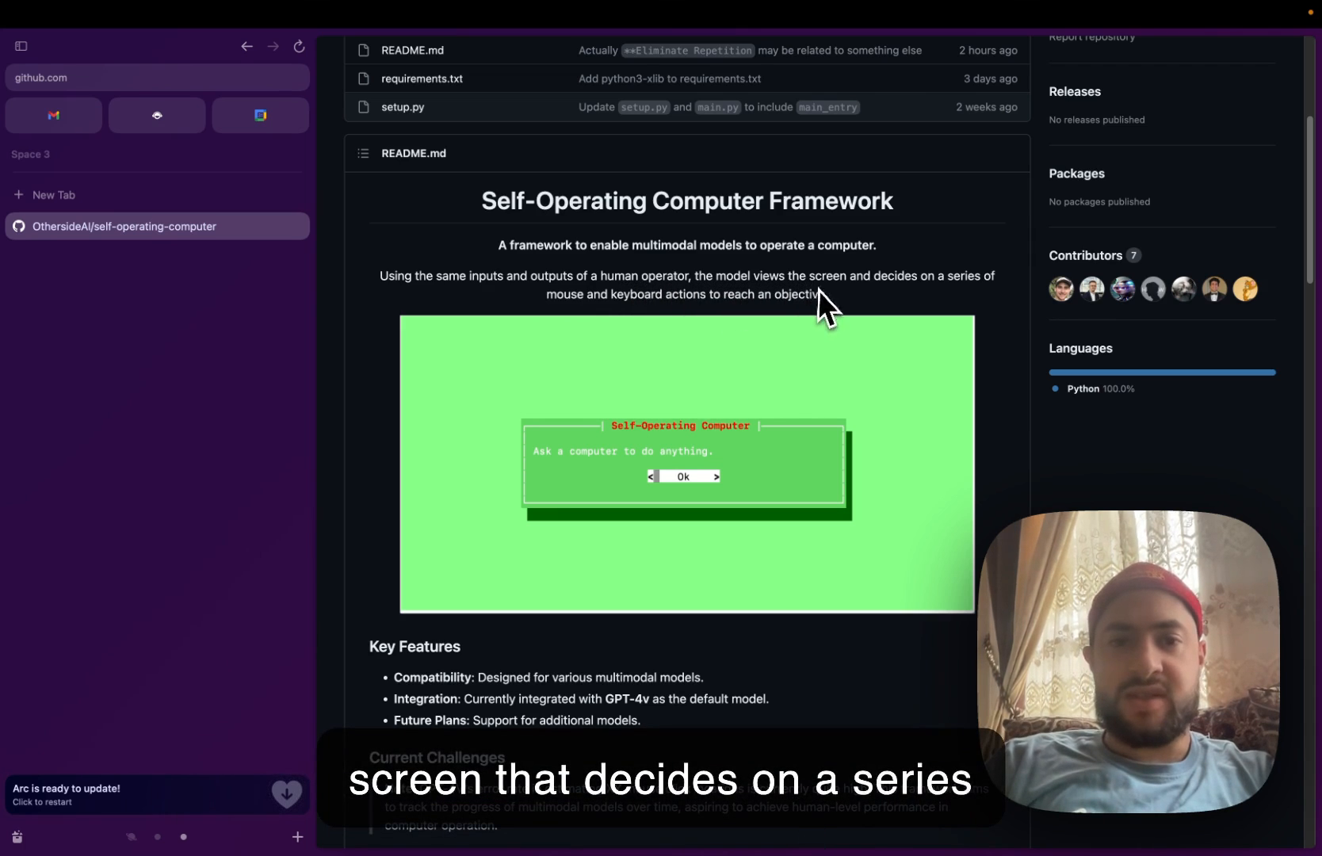
mouse_move(786, 319)
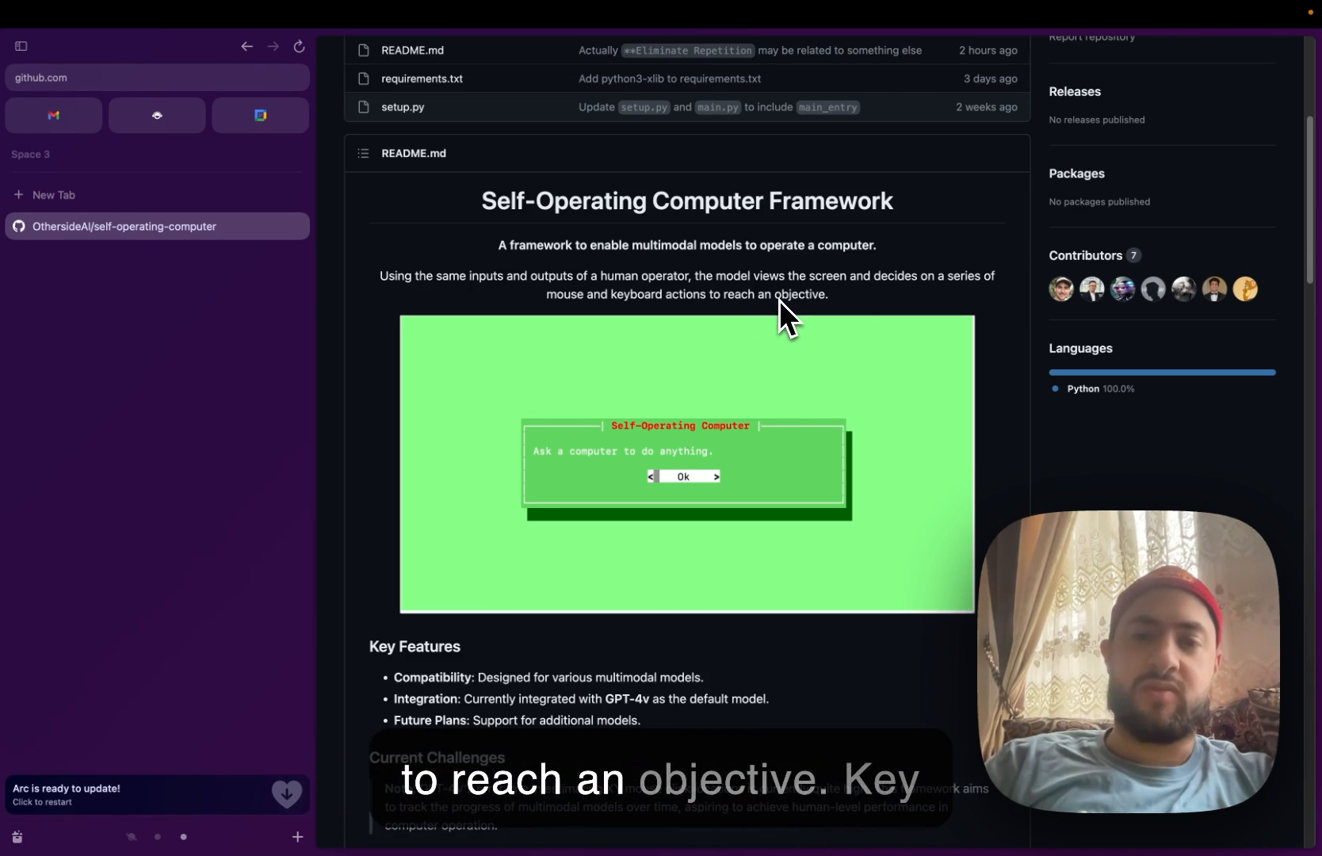
scroll(down, 3)
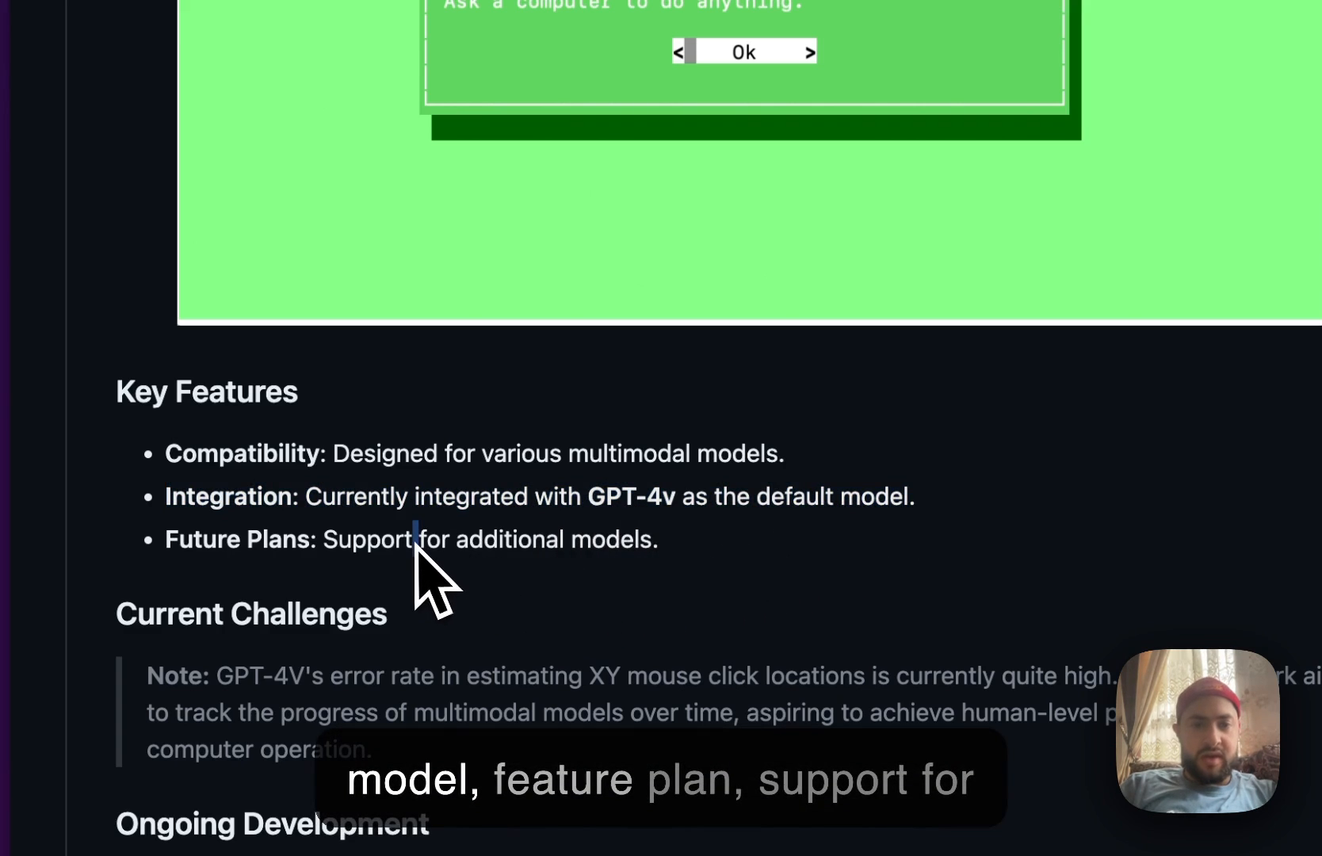
scroll(down, 3)
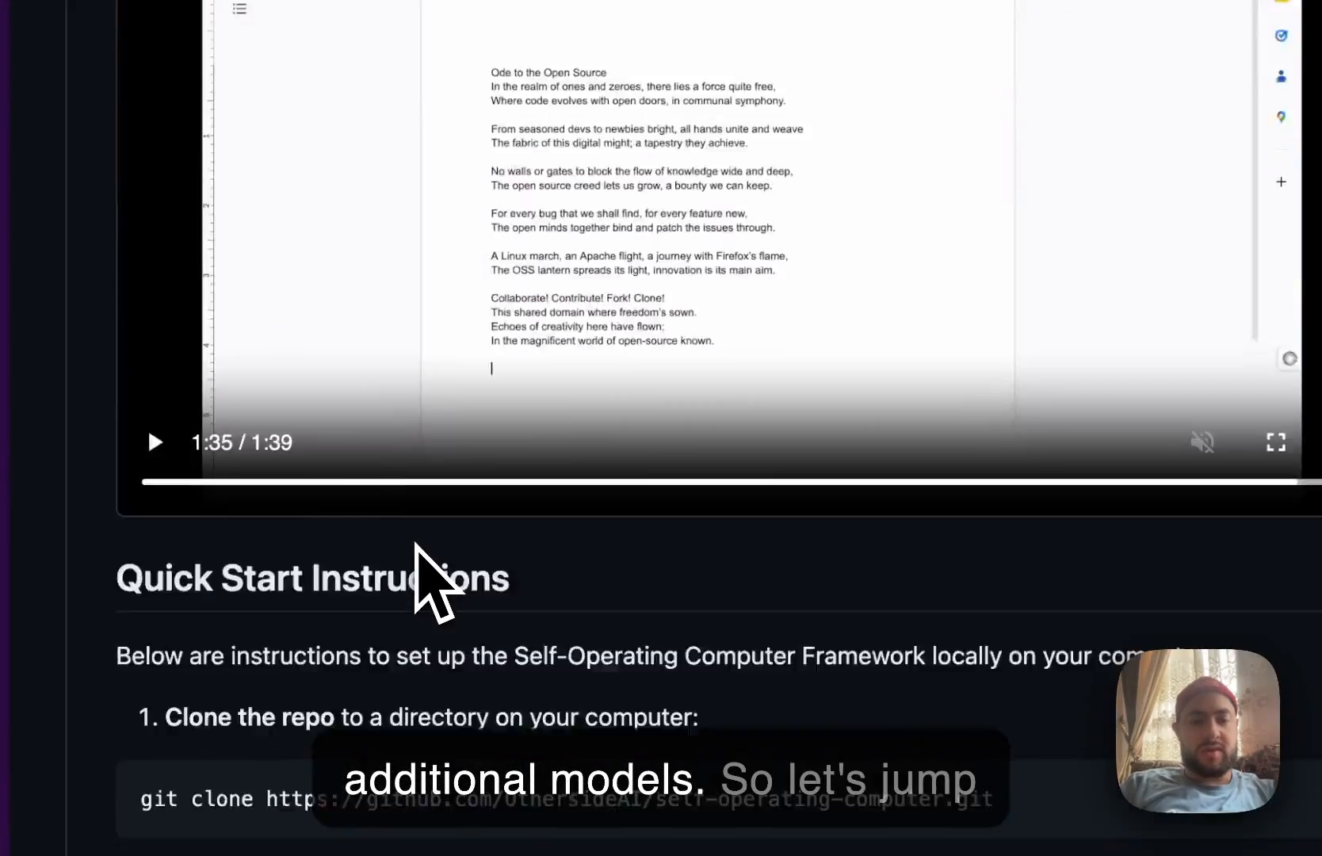
click(924, 162)
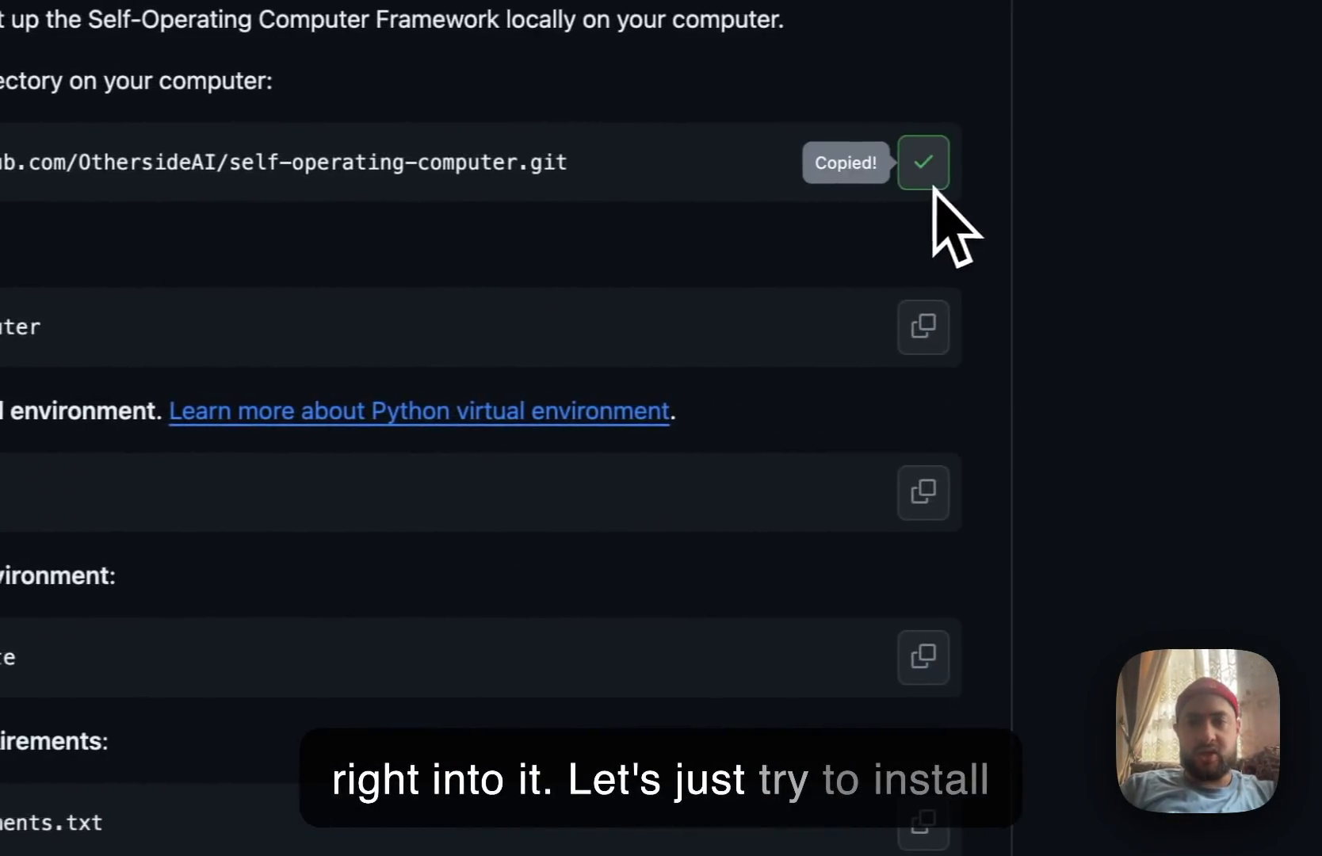
scroll(down, 3)
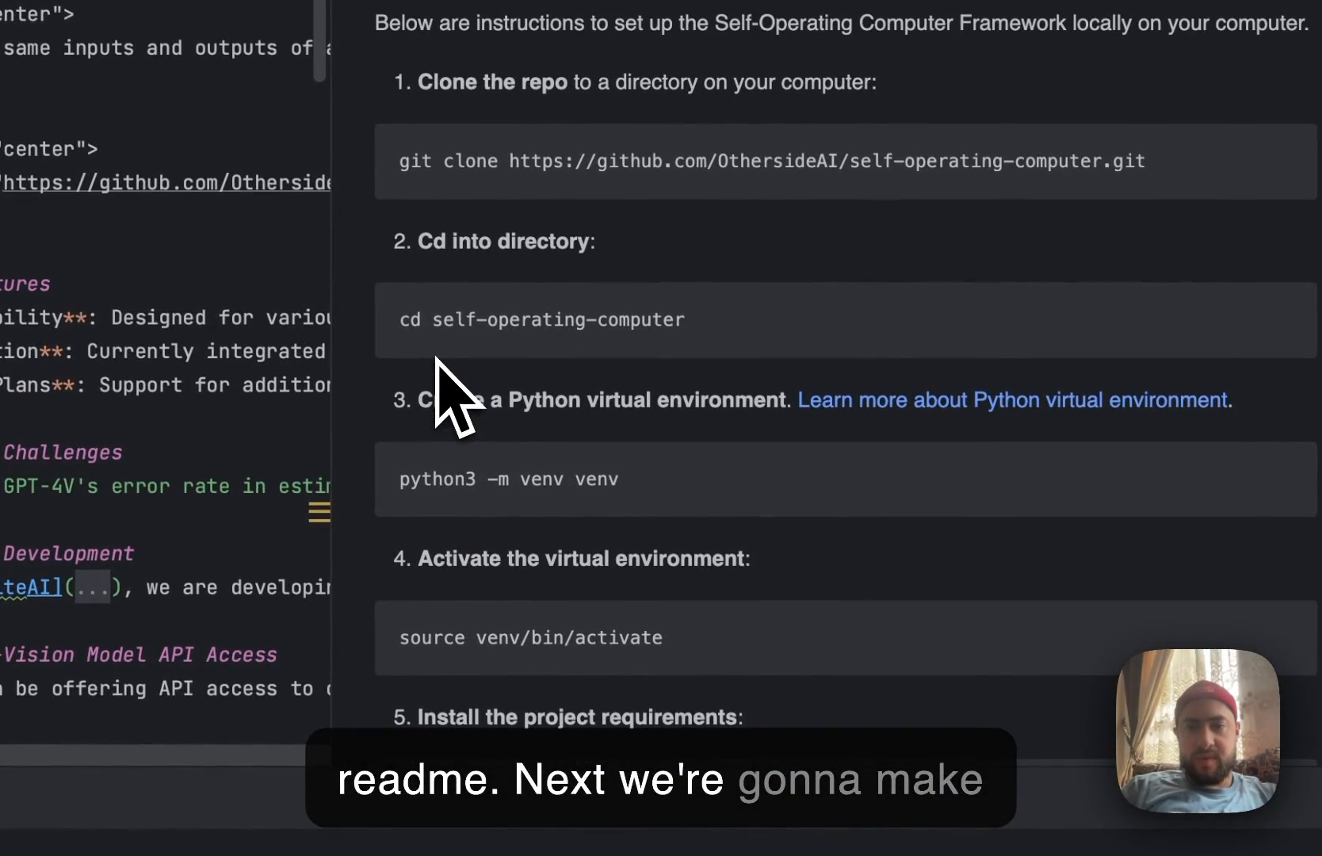
Scroll through the README's Quick Start setup steps.
scroll(down, 3)
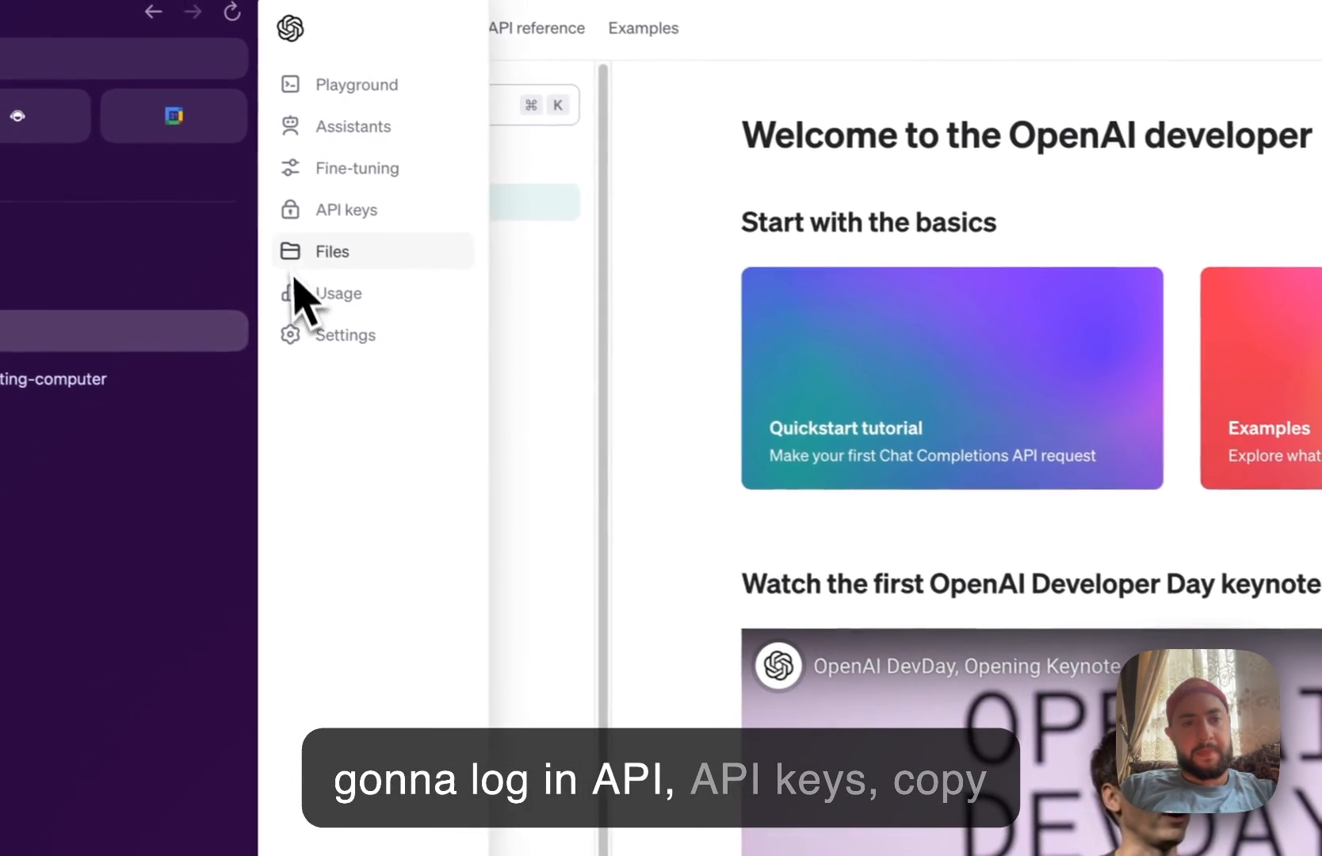
On the API keys page, create a new secret key and copy it.
click(344, 209)
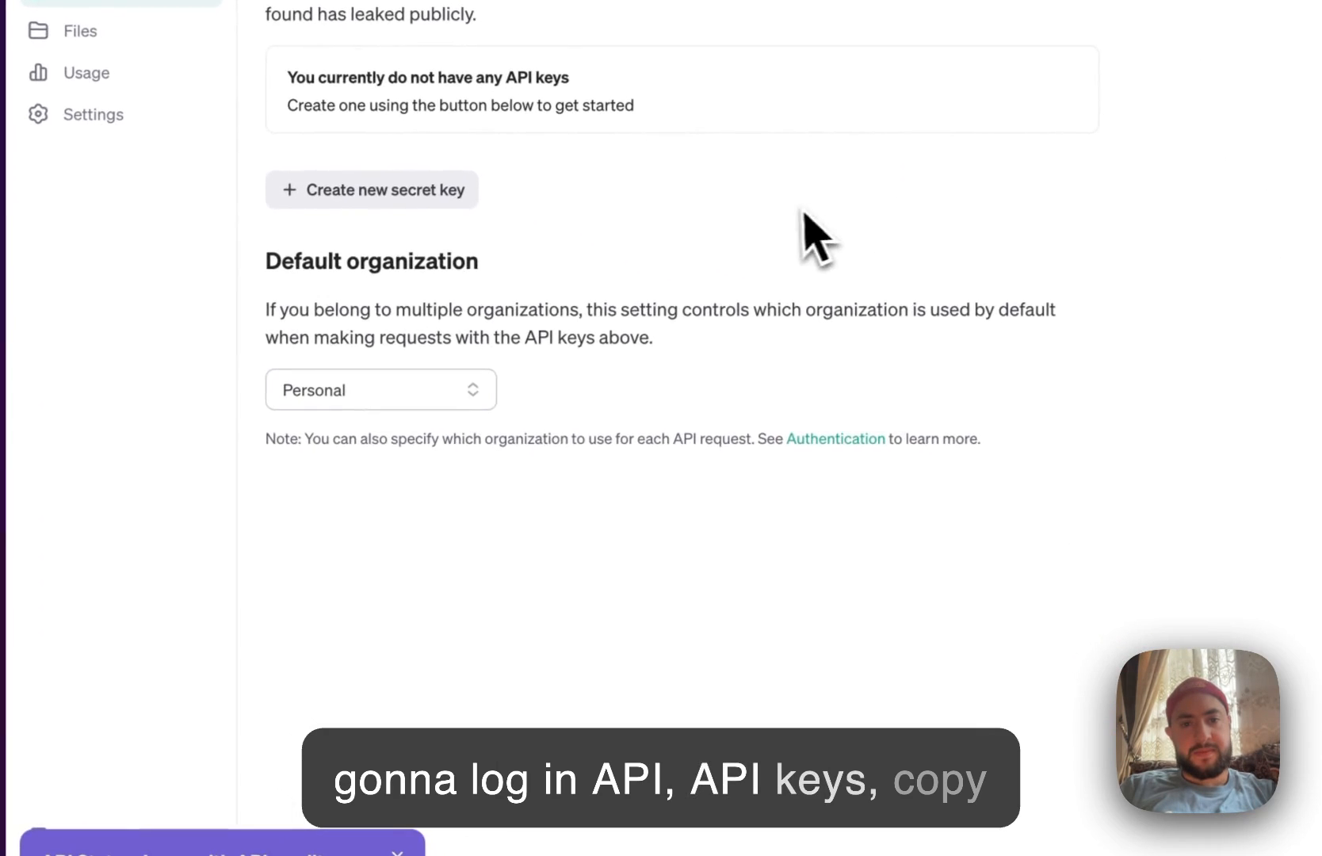
click(371, 189)
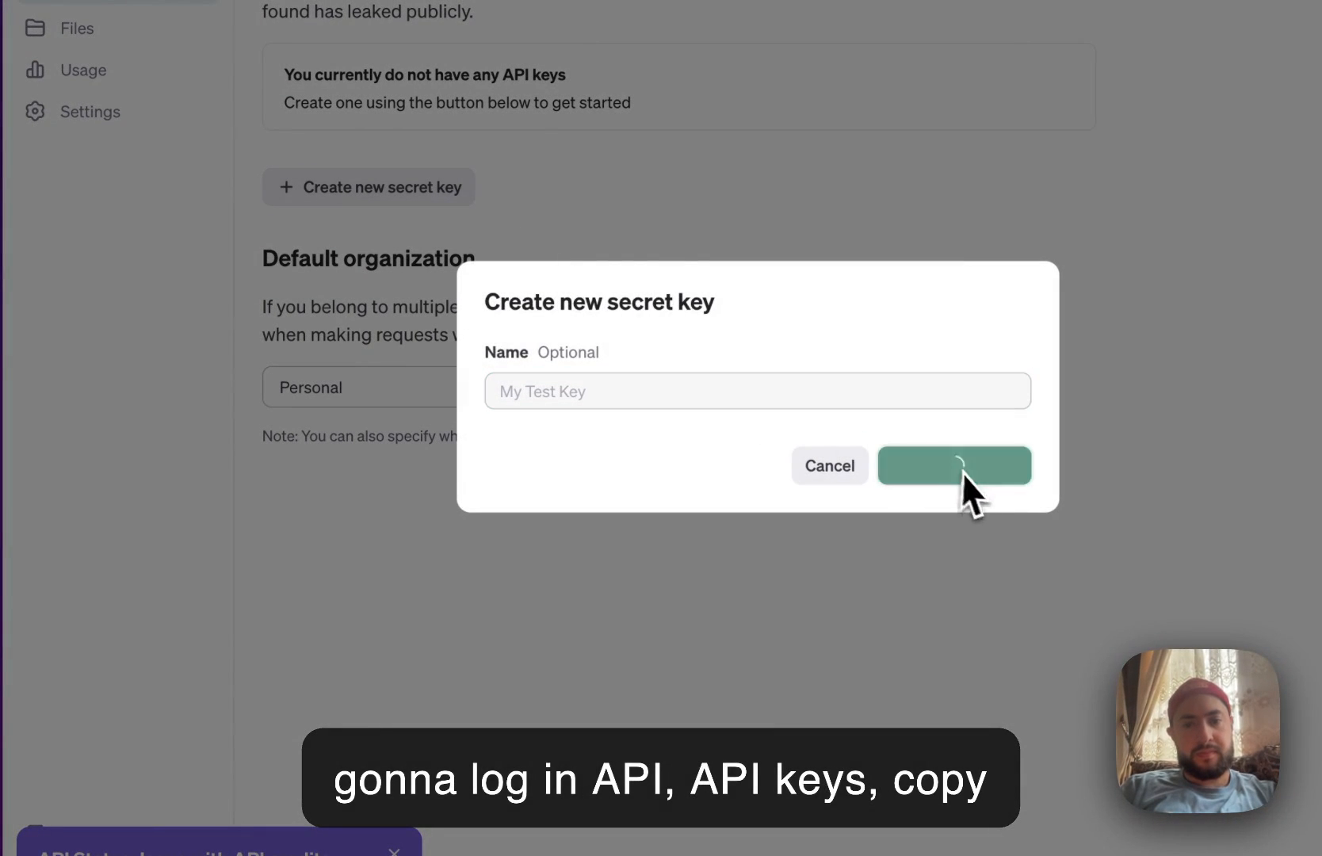
click(953, 466)
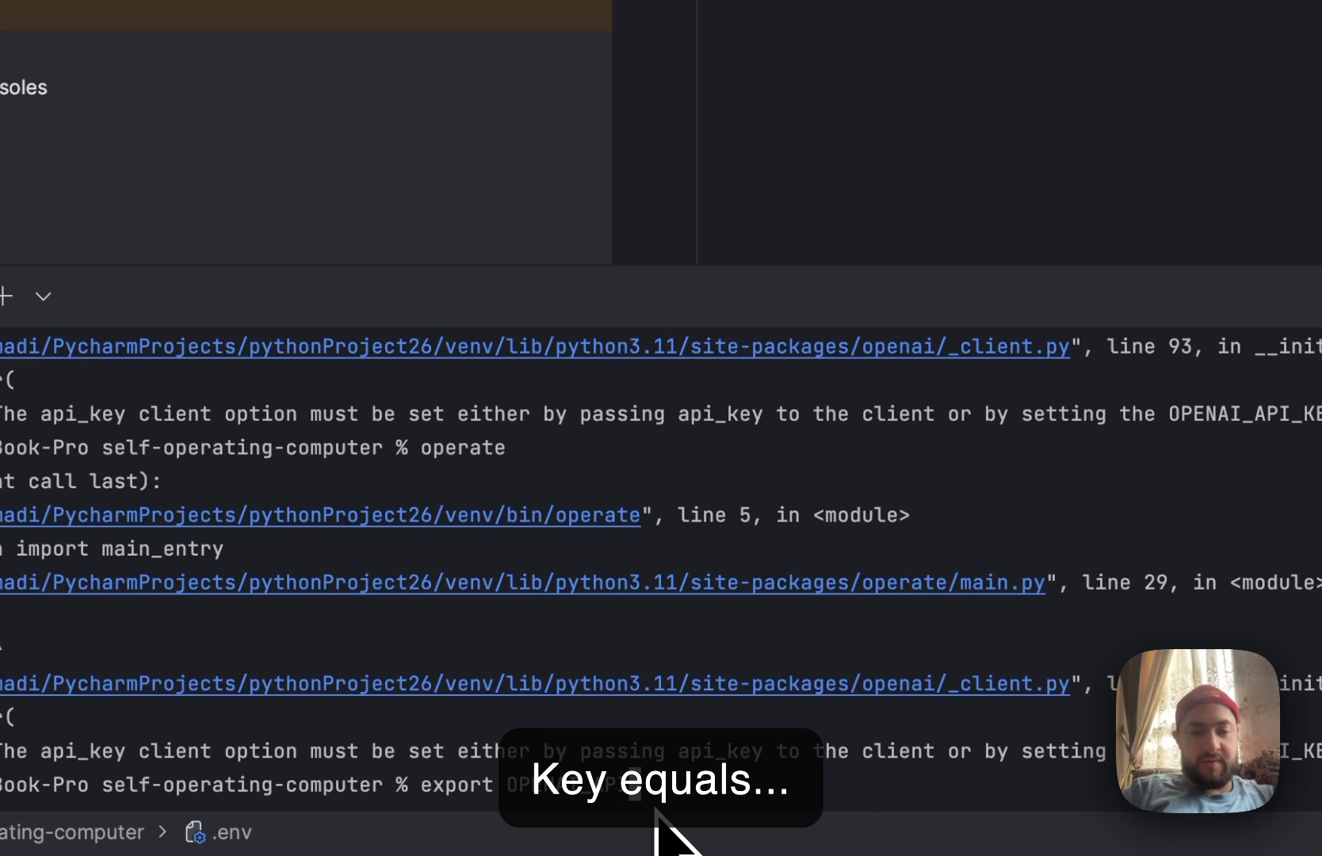
Type the export OPENAI_API_KEY command in the PyCharm terminal.
text(OPENAI_API_KEY)
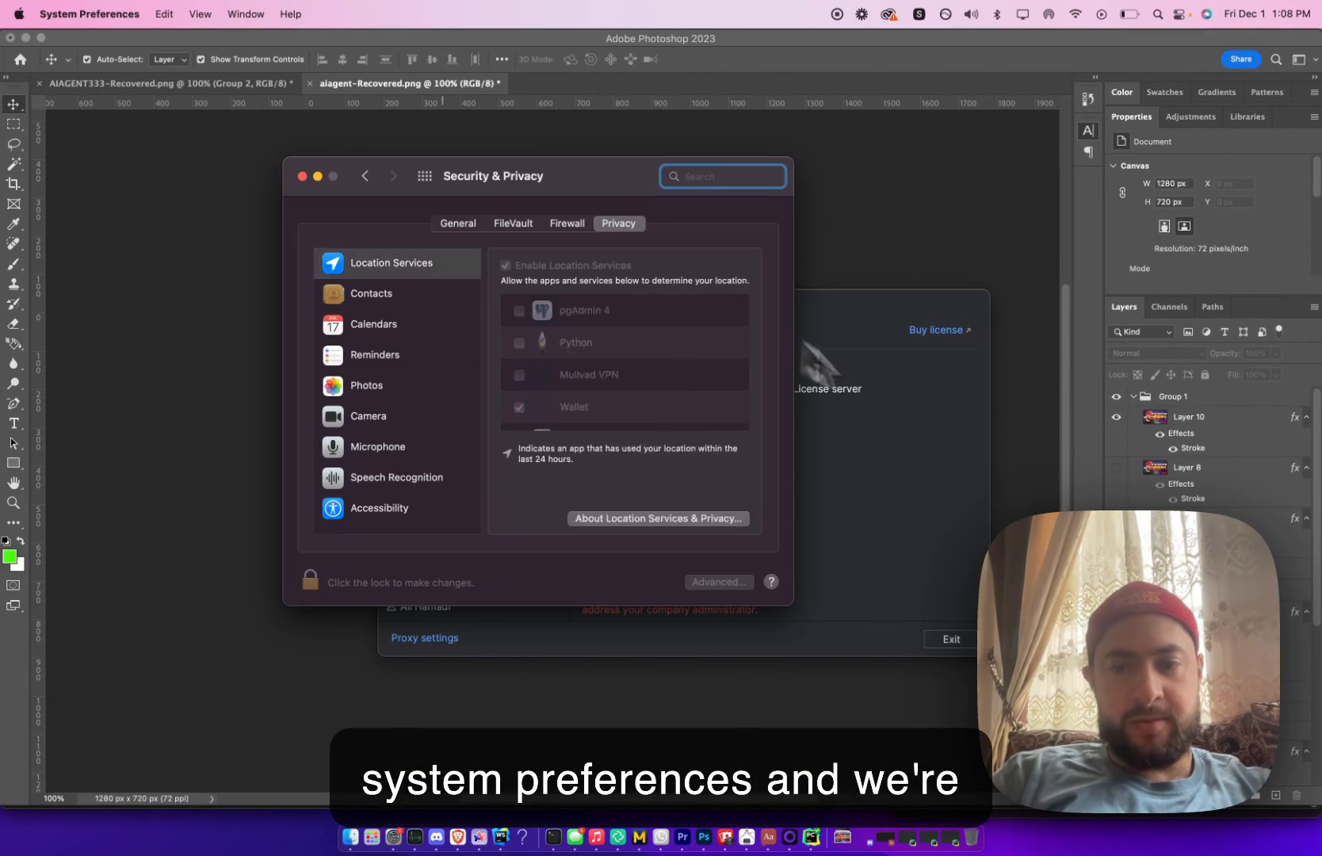
Unlock Screen Recording permissions, tick PyCharm, and Quit & Reopen it.
click(309, 582)
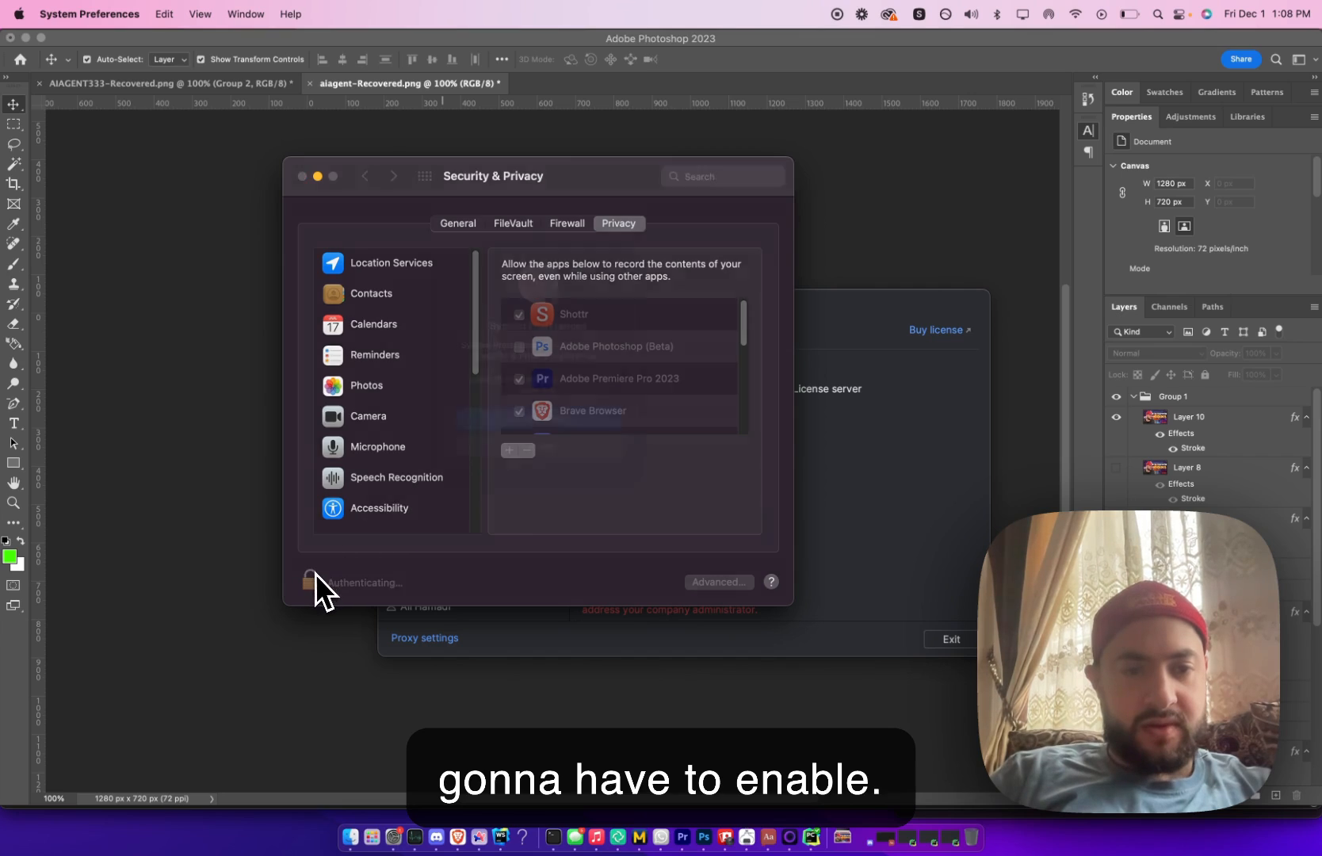
click(310, 581)
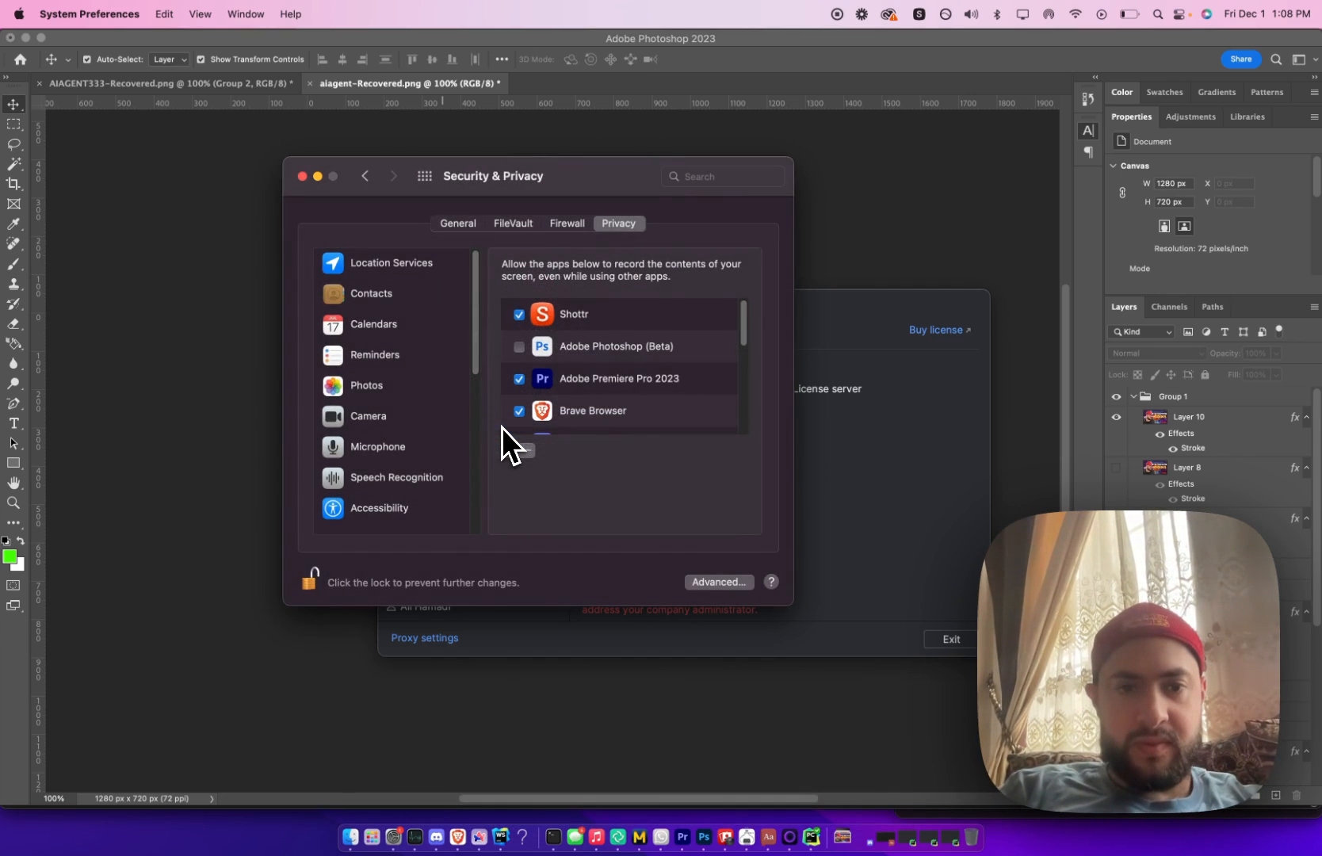
scroll(down, 3)
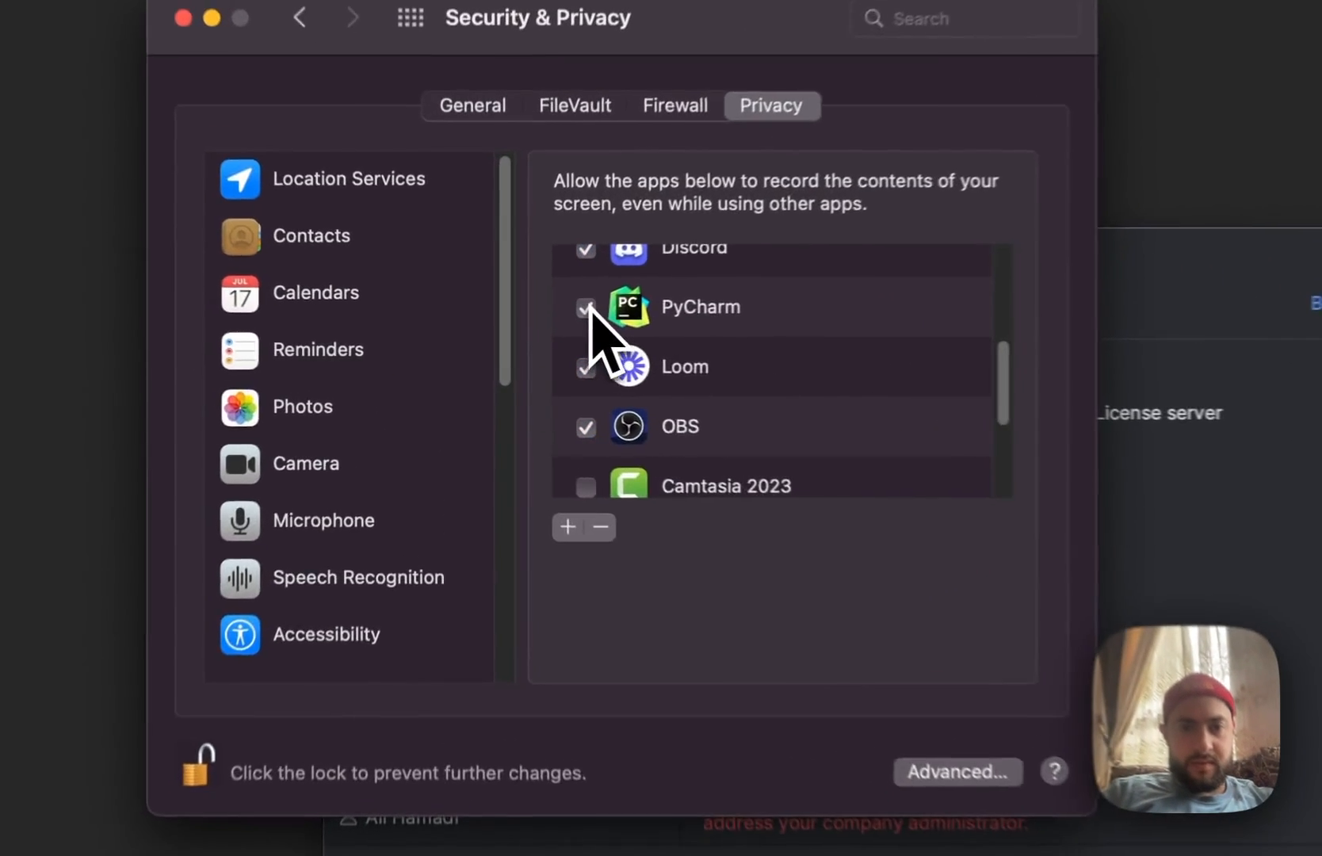
click(585, 306)
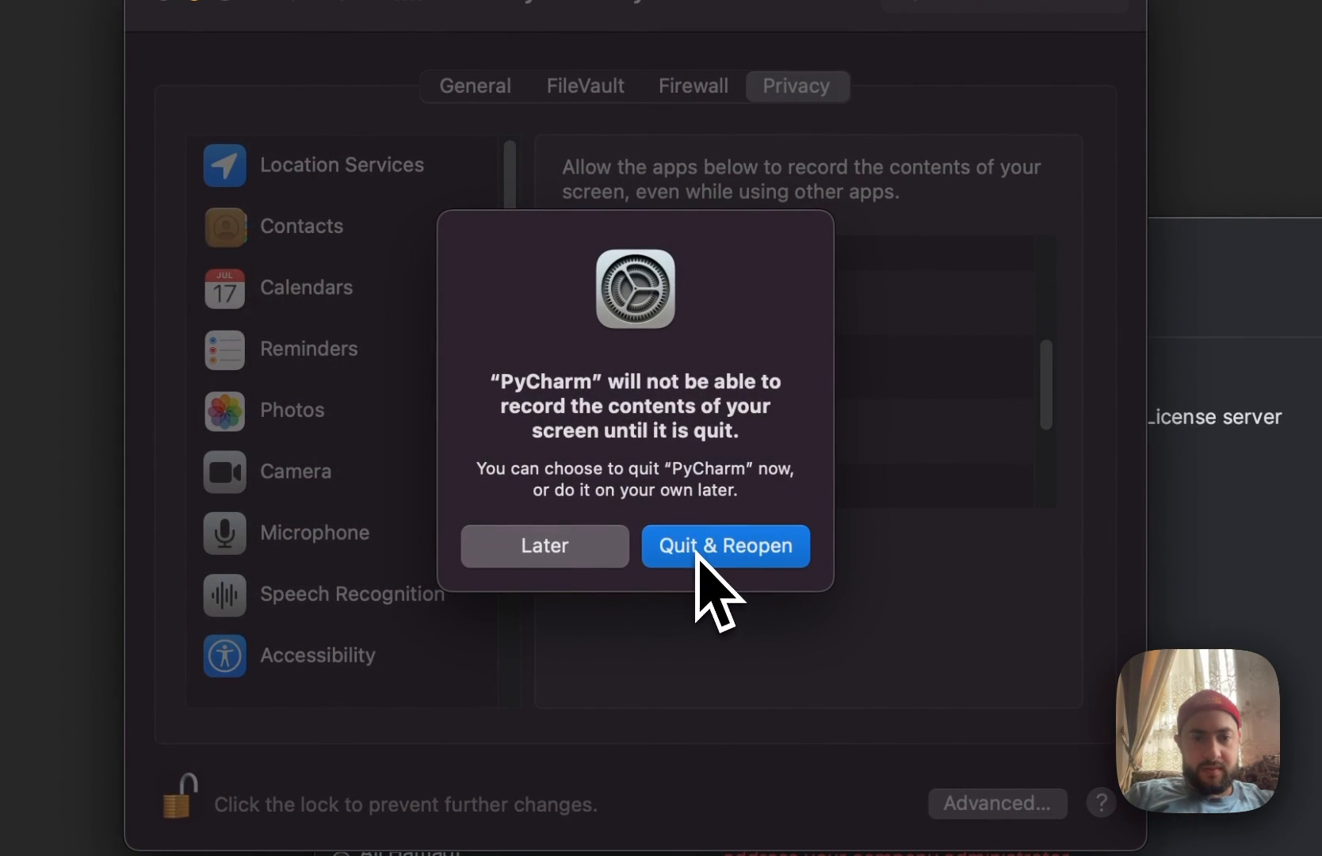
click(724, 545)
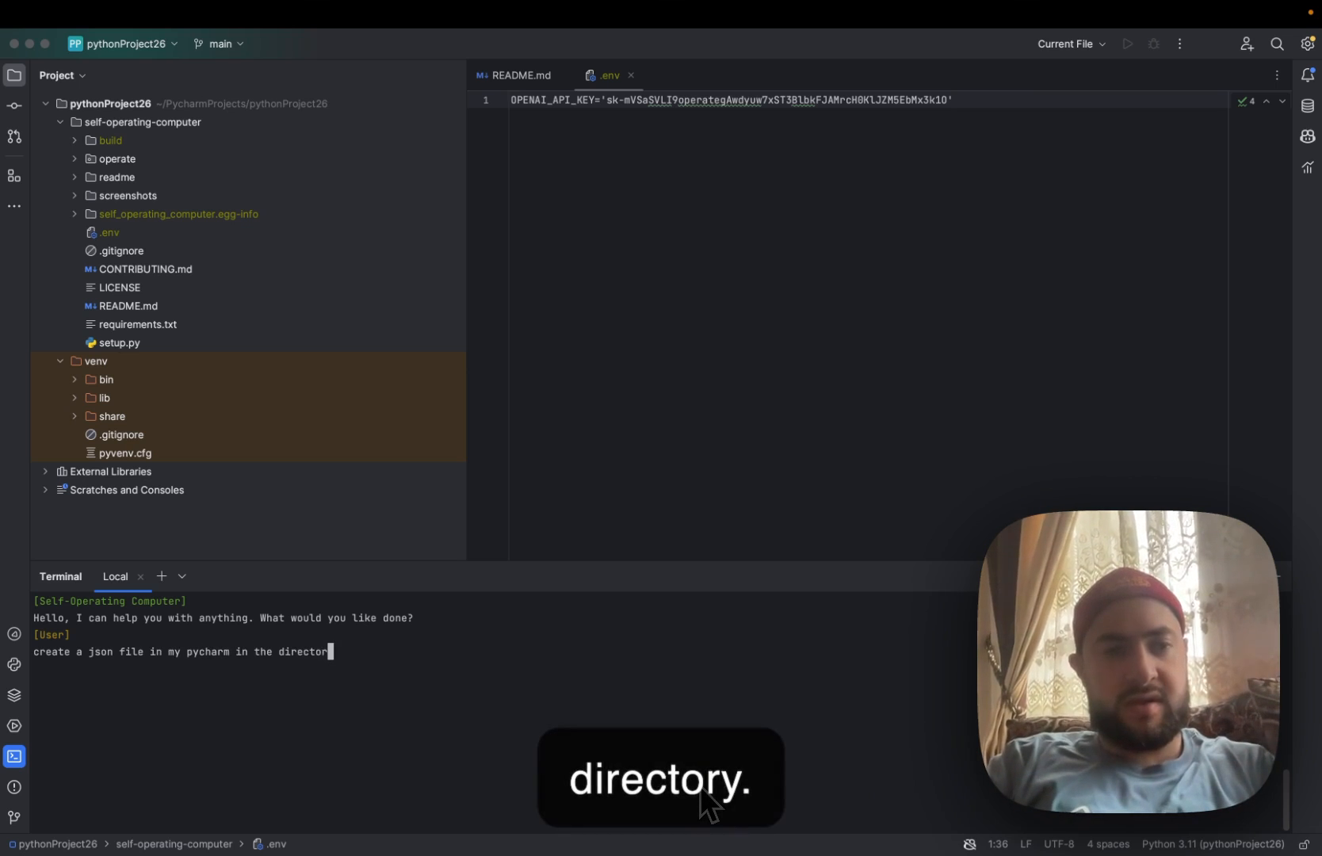
Type 'im currently in' at the prompt and scroll the terminal output.
text(im currently in)
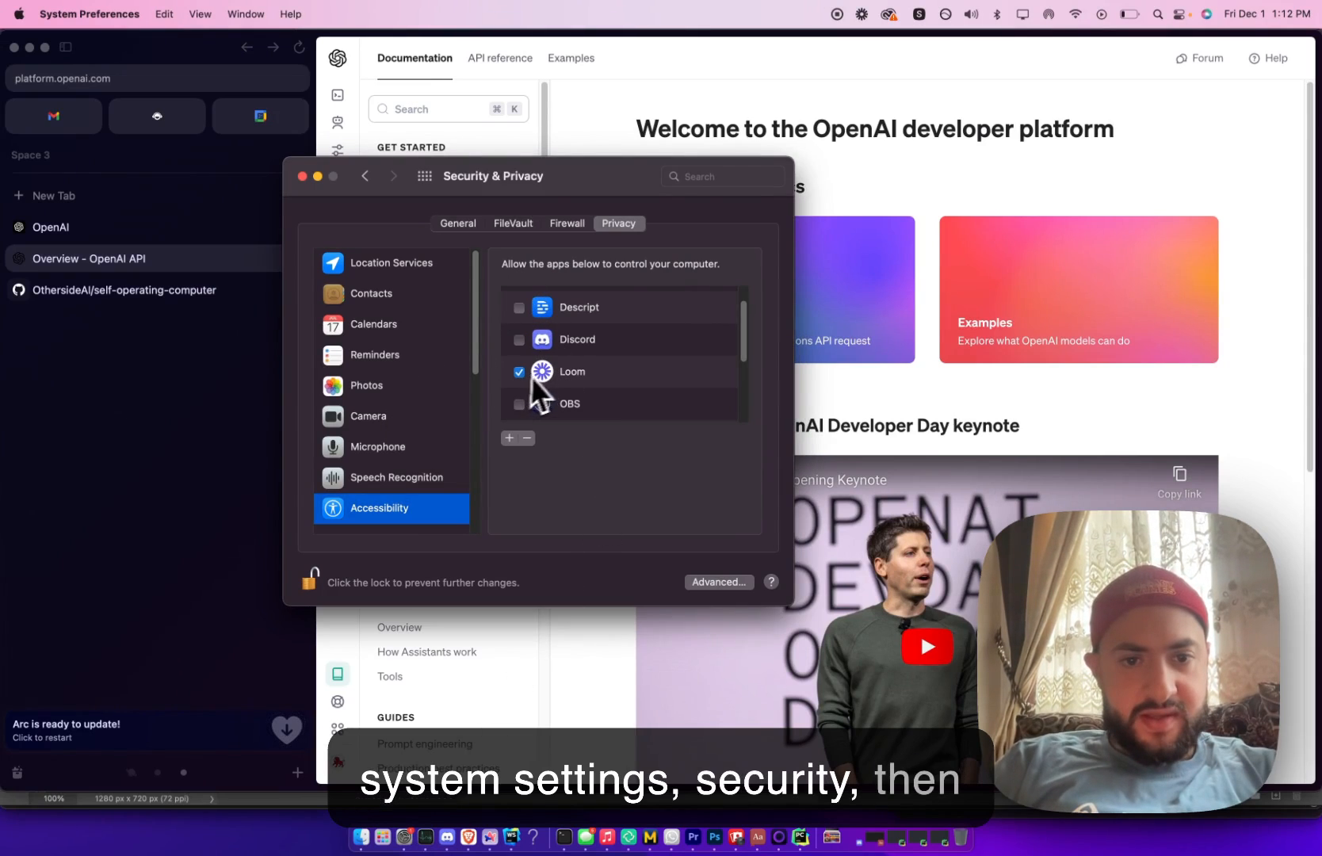
scroll(down, 3)
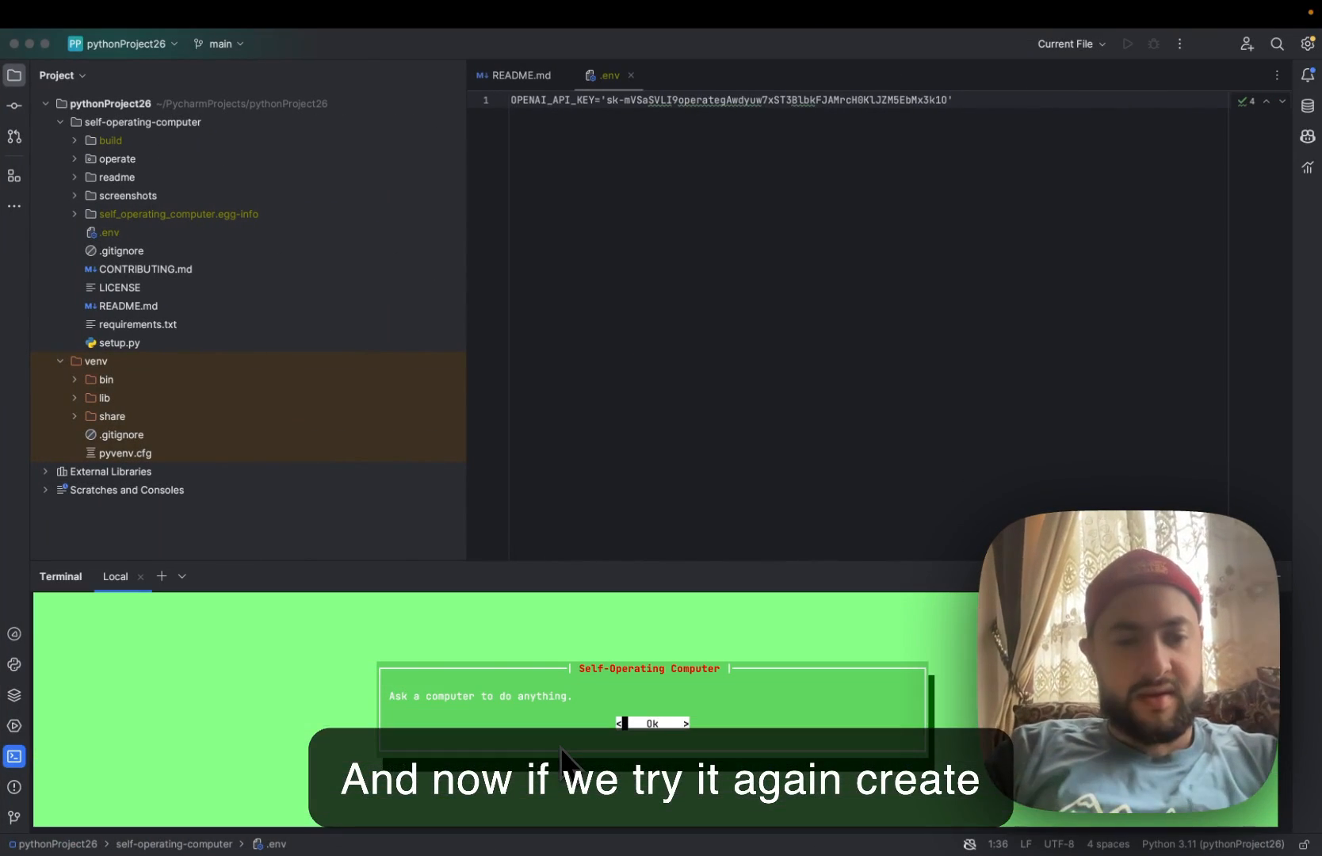
Enter the request 'create a json file in the current directory in pycharm'.
text(create a json file in the current)
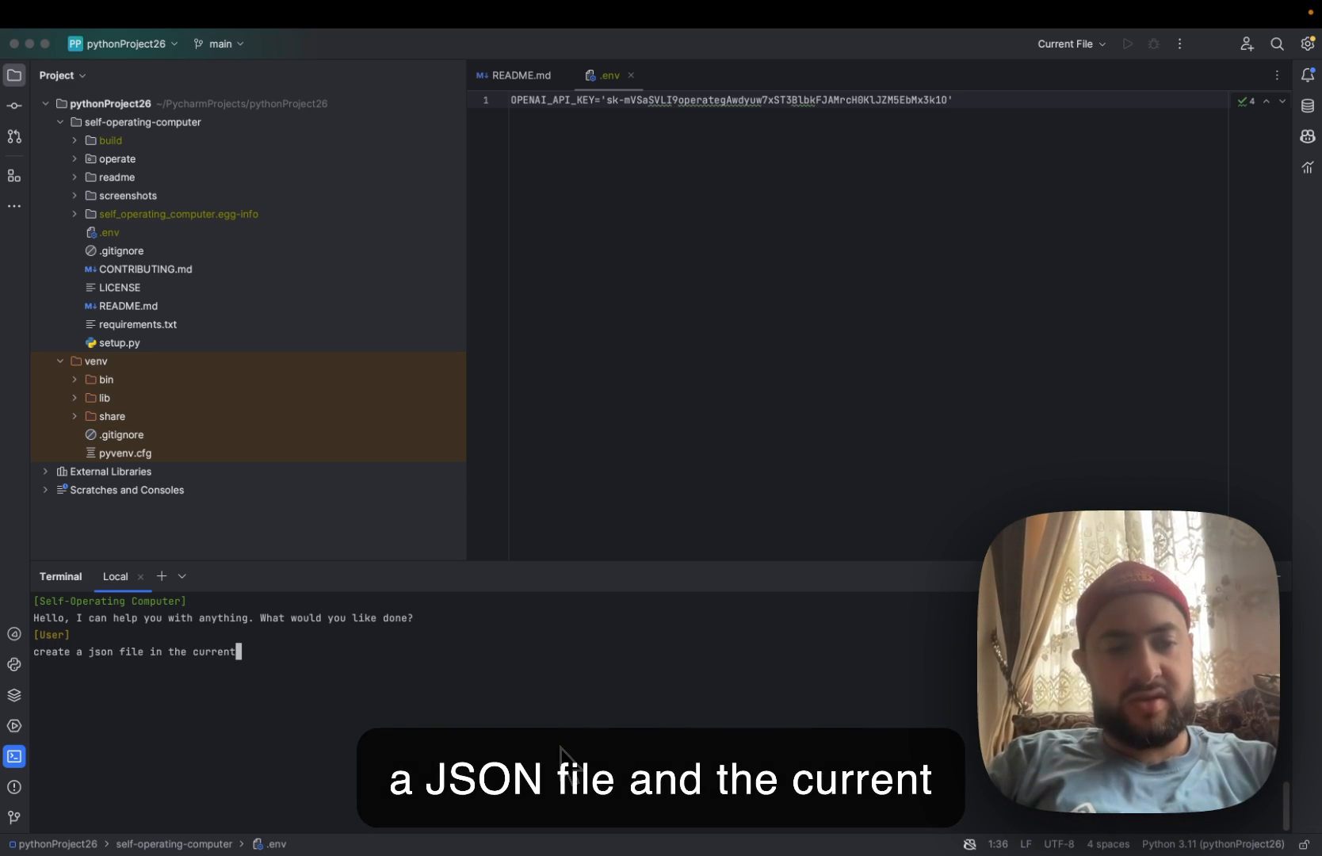
text(directory in pycharm)
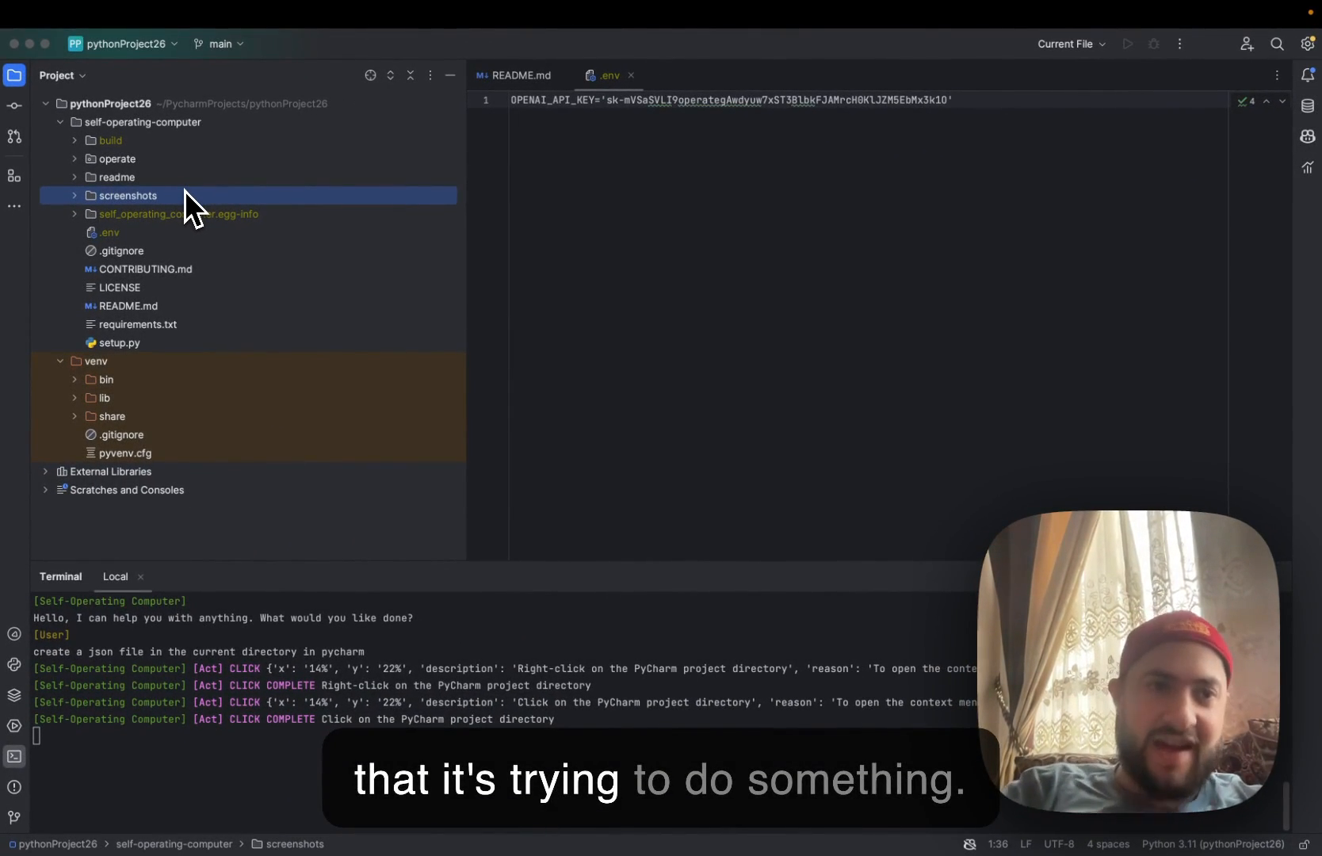
mouse_move(397, 230)
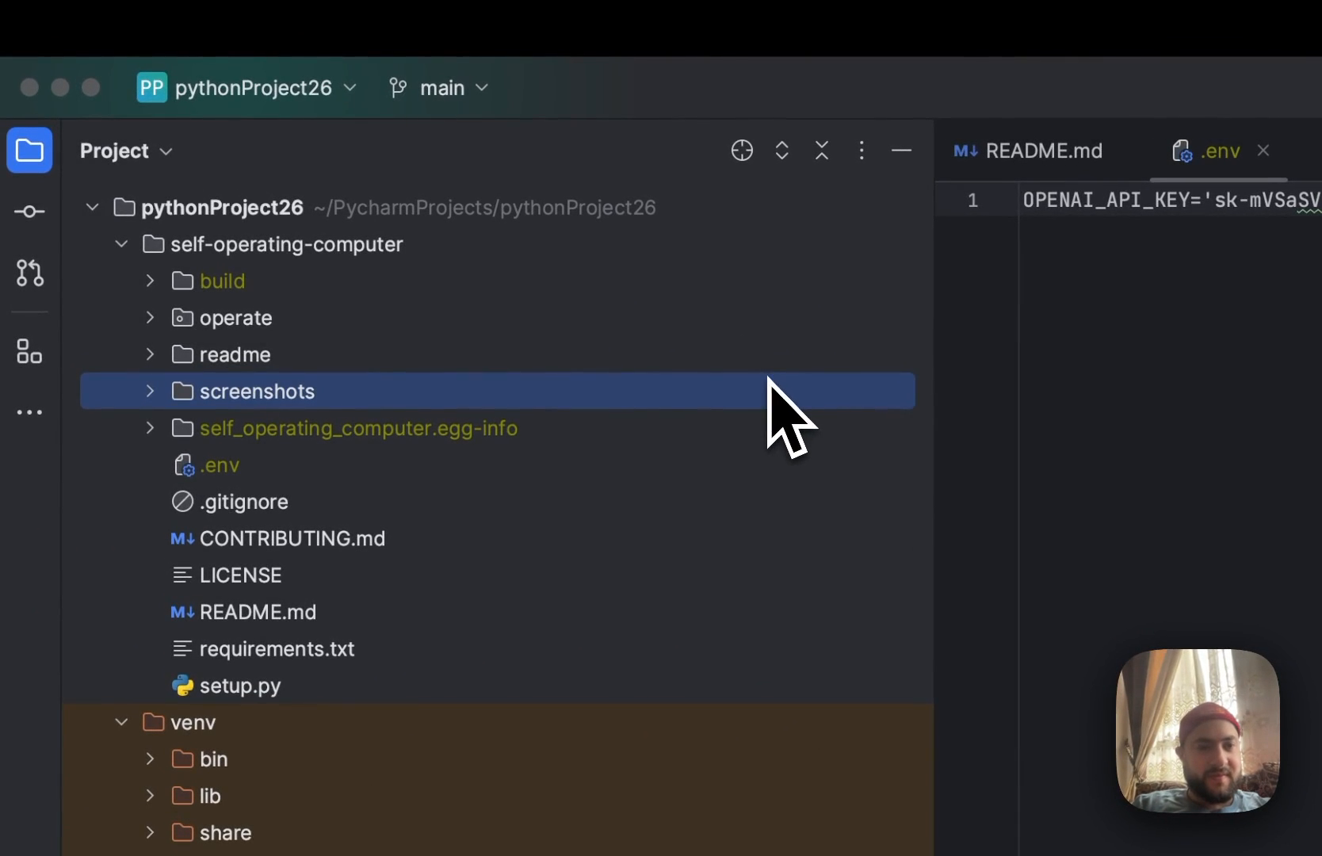
Bring up context menus on project folders, including the screenshots folder.
right_click(279, 244)
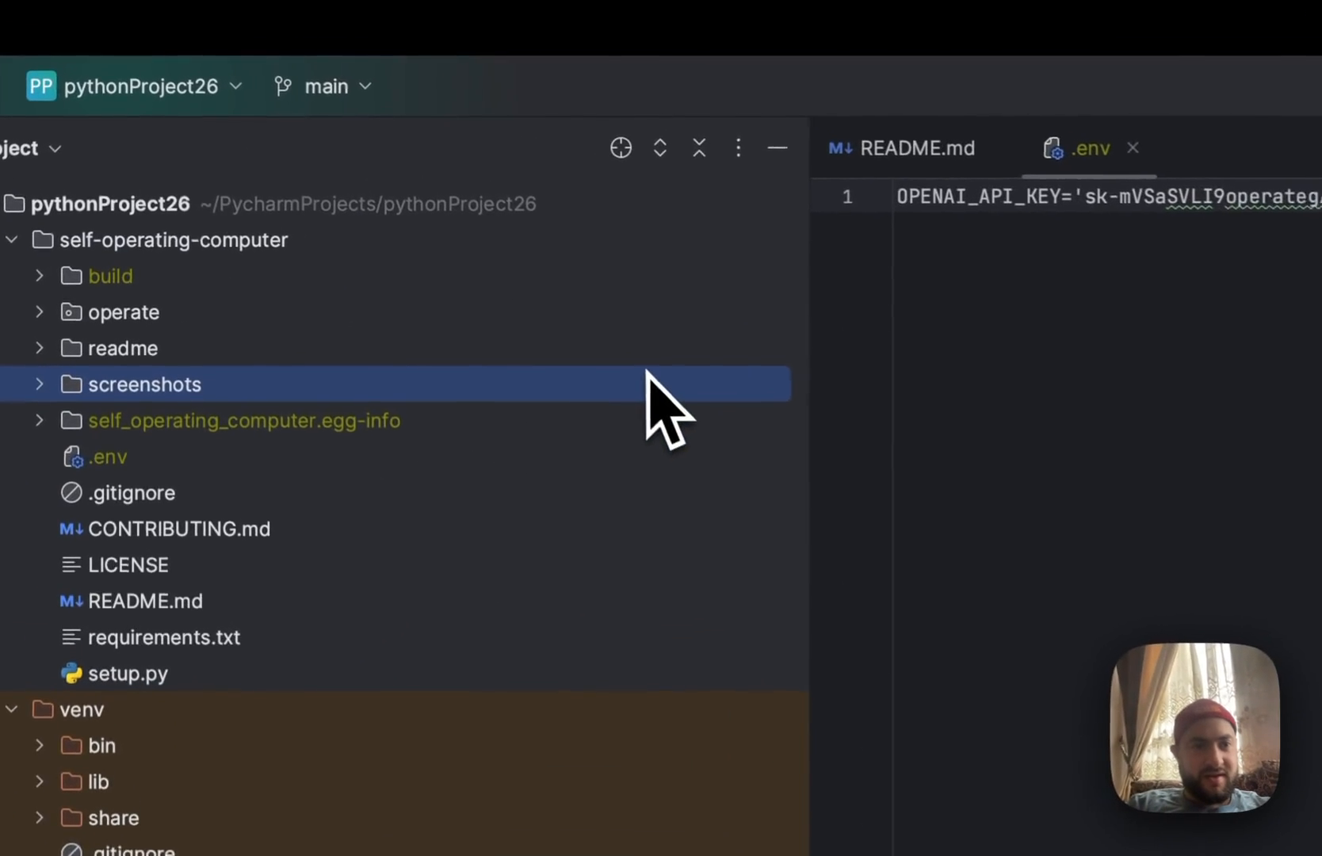
right_click(147, 385)
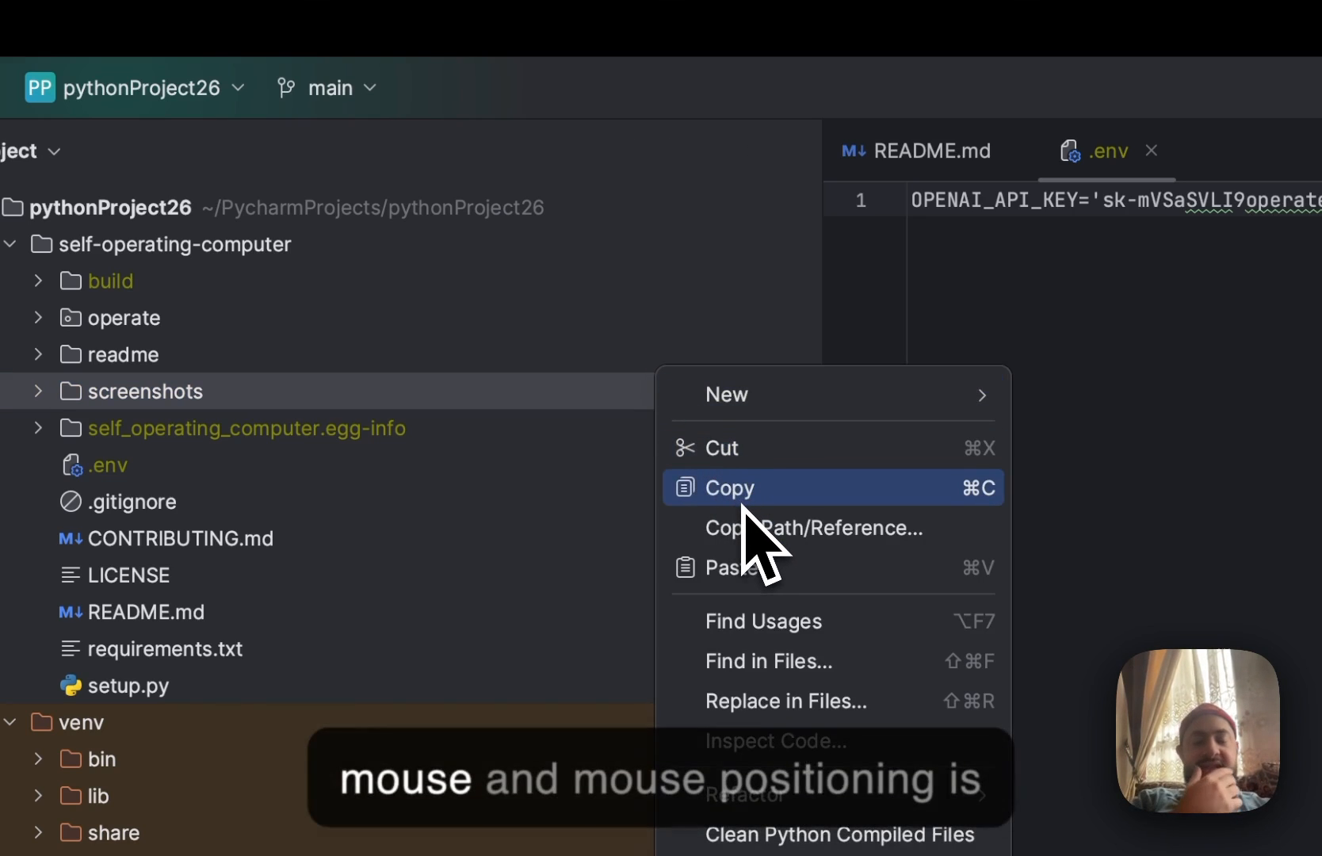
mouse_move(725, 394)
text(create a new pycharm project and fill it with a basic flask a)
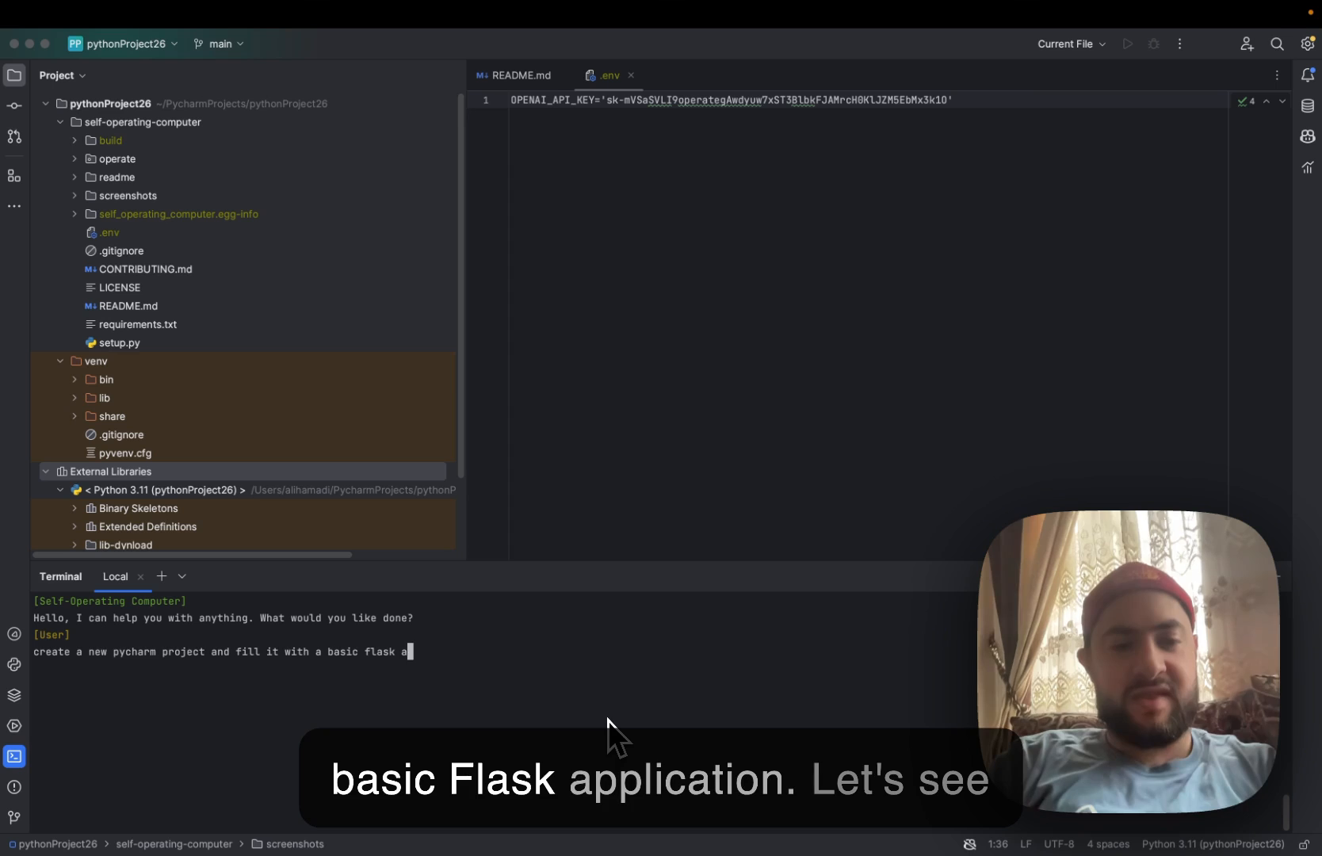
Finish typing 'application' to complete the Flask project request.
text(pplication)
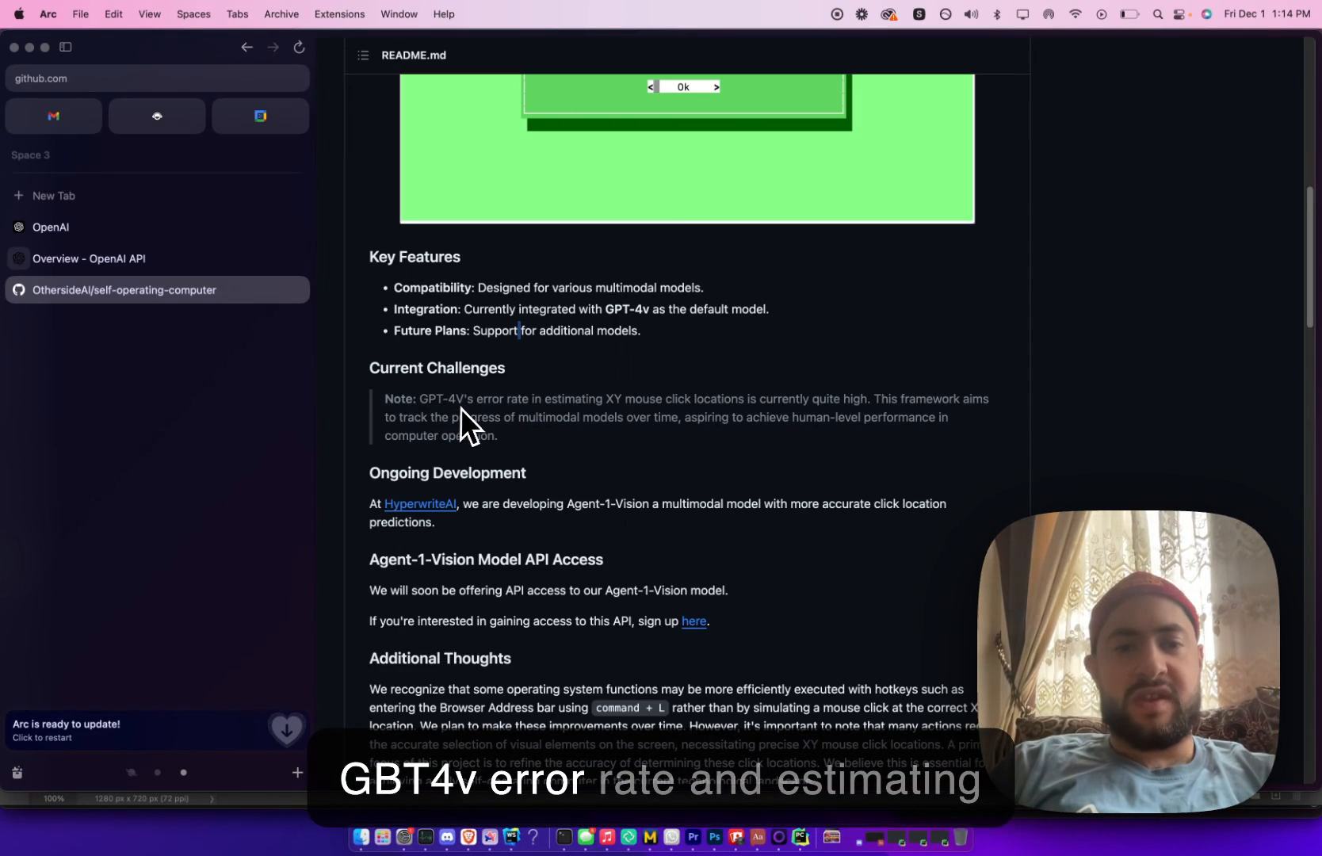
mouse_move(640, 430)
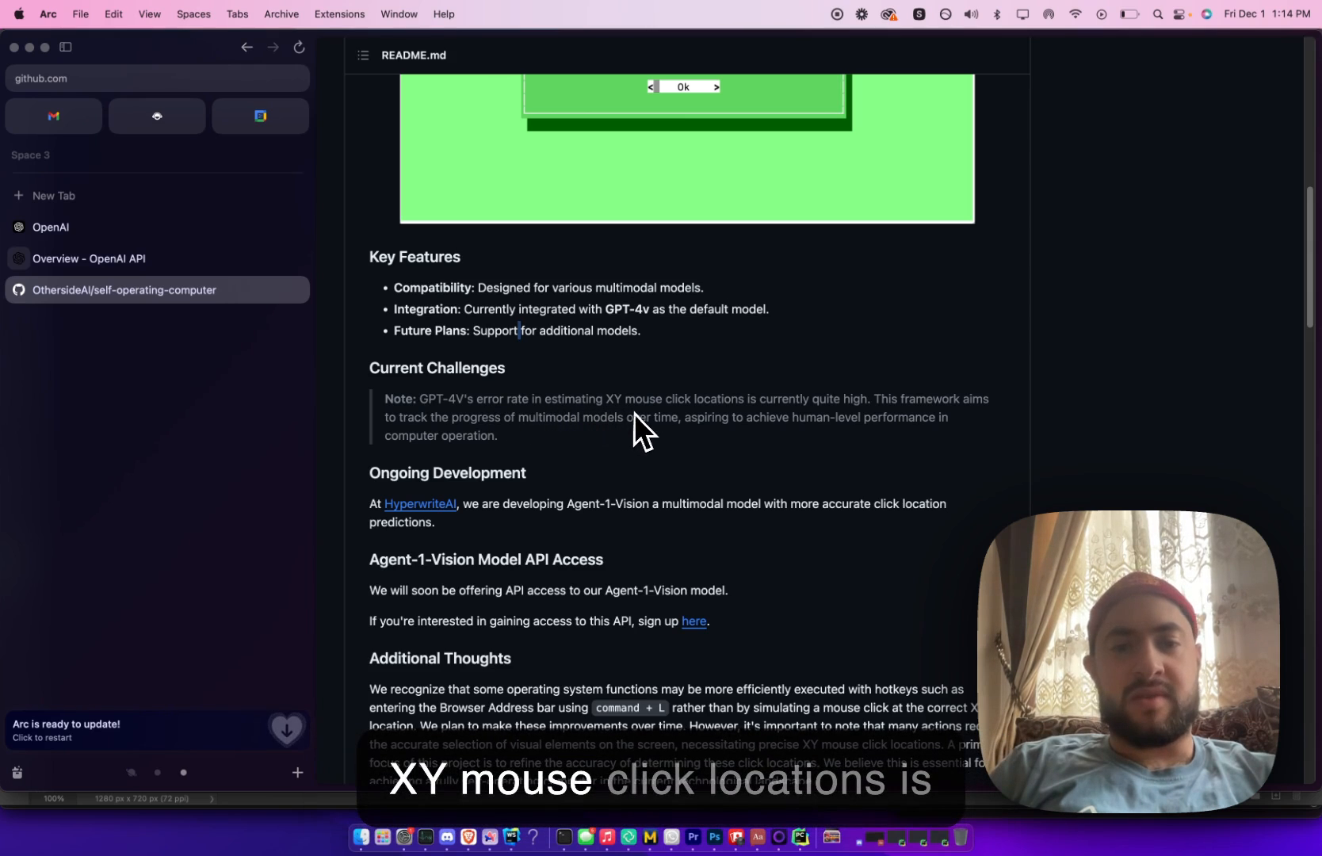
mouse_move(902, 426)
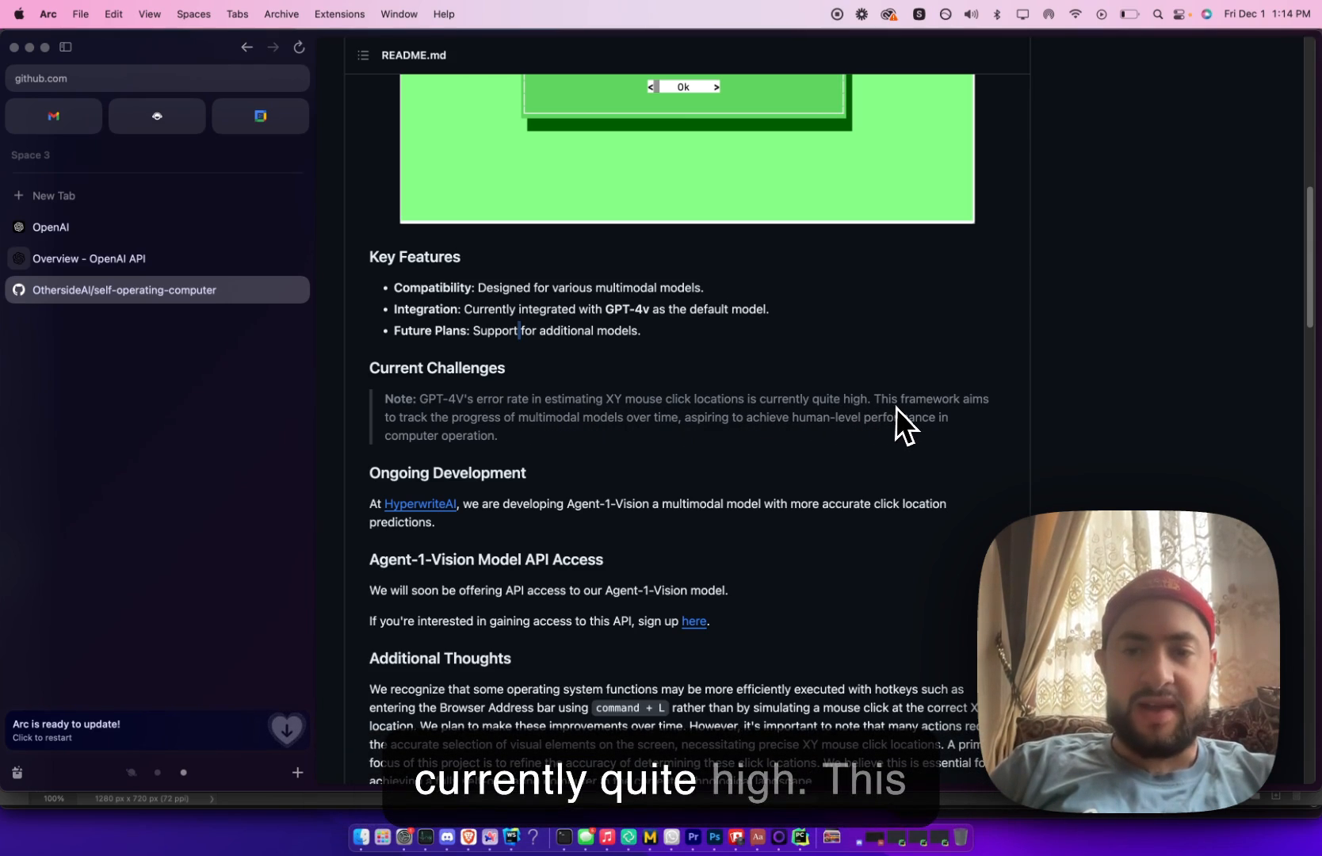
mouse_move(513, 416)
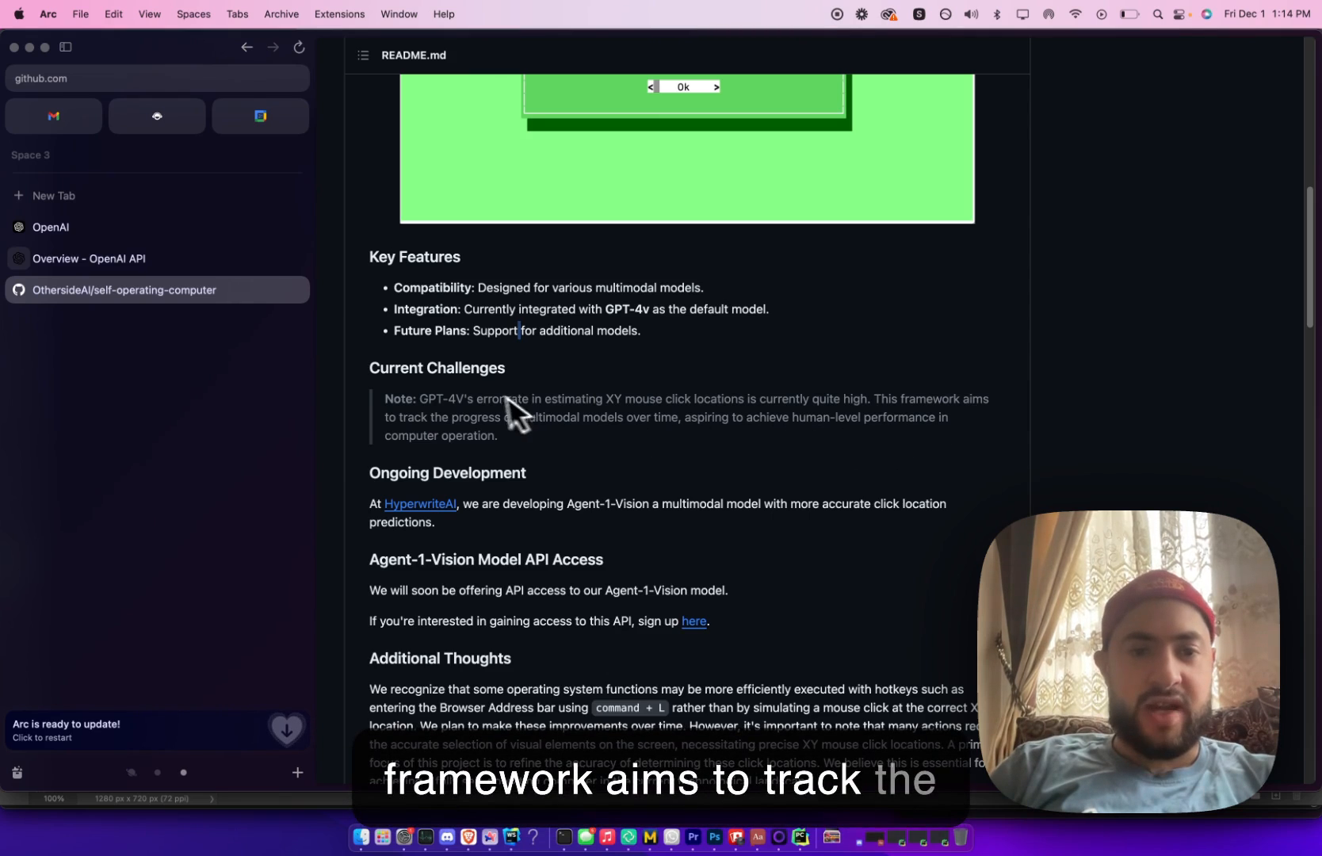
mouse_move(641, 447)
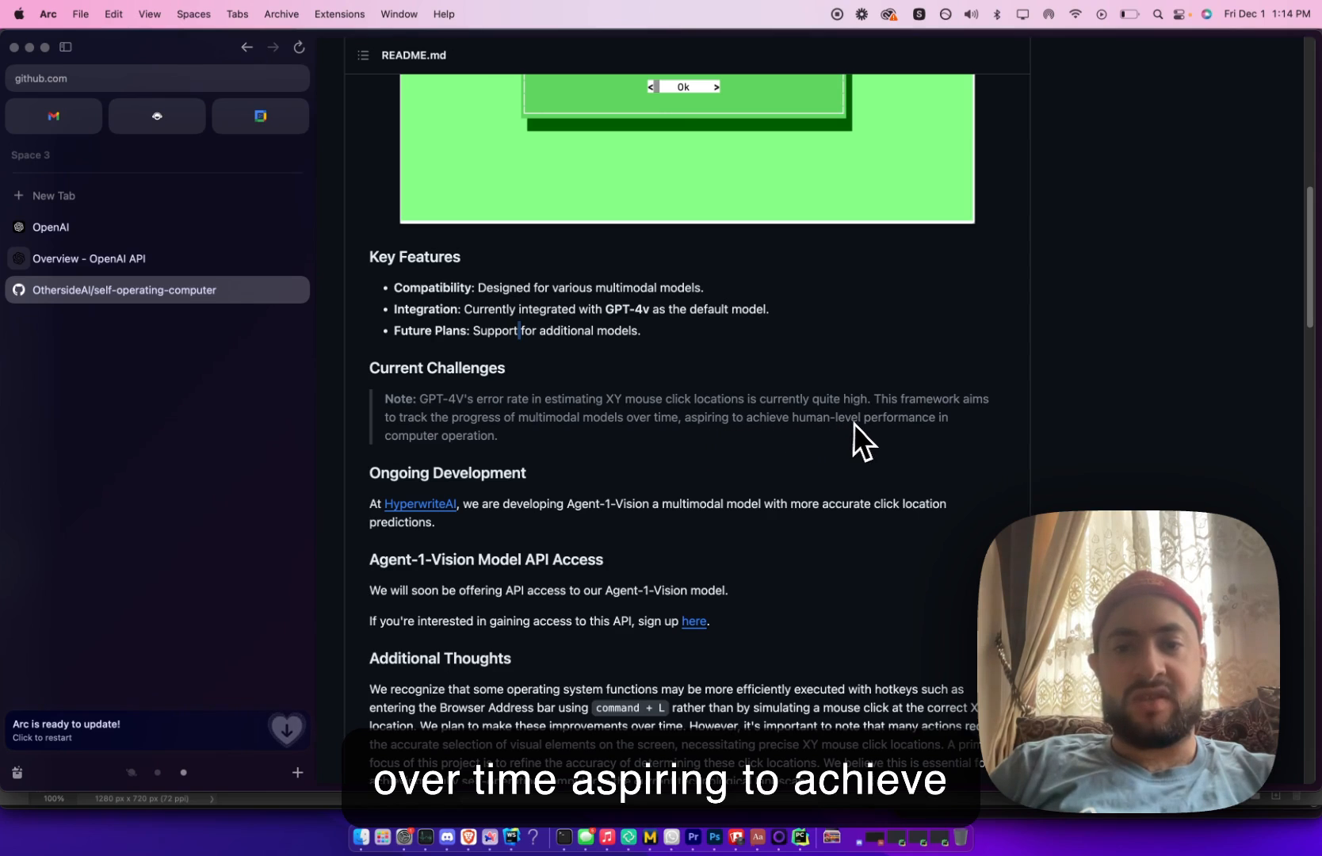
mouse_move(742, 438)
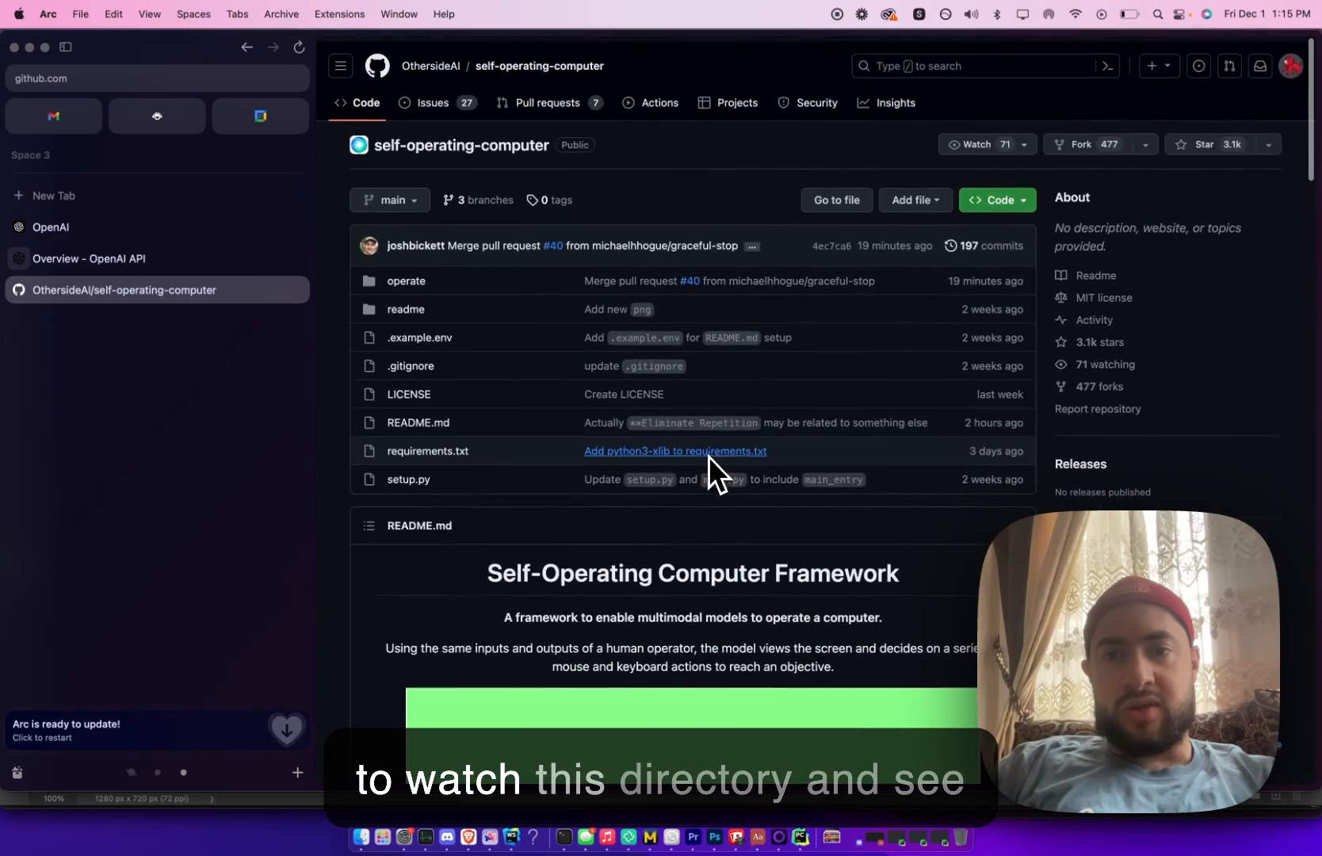
Watch the repository, scroll the README, and start the Agent-1 API form.
click(977, 144)
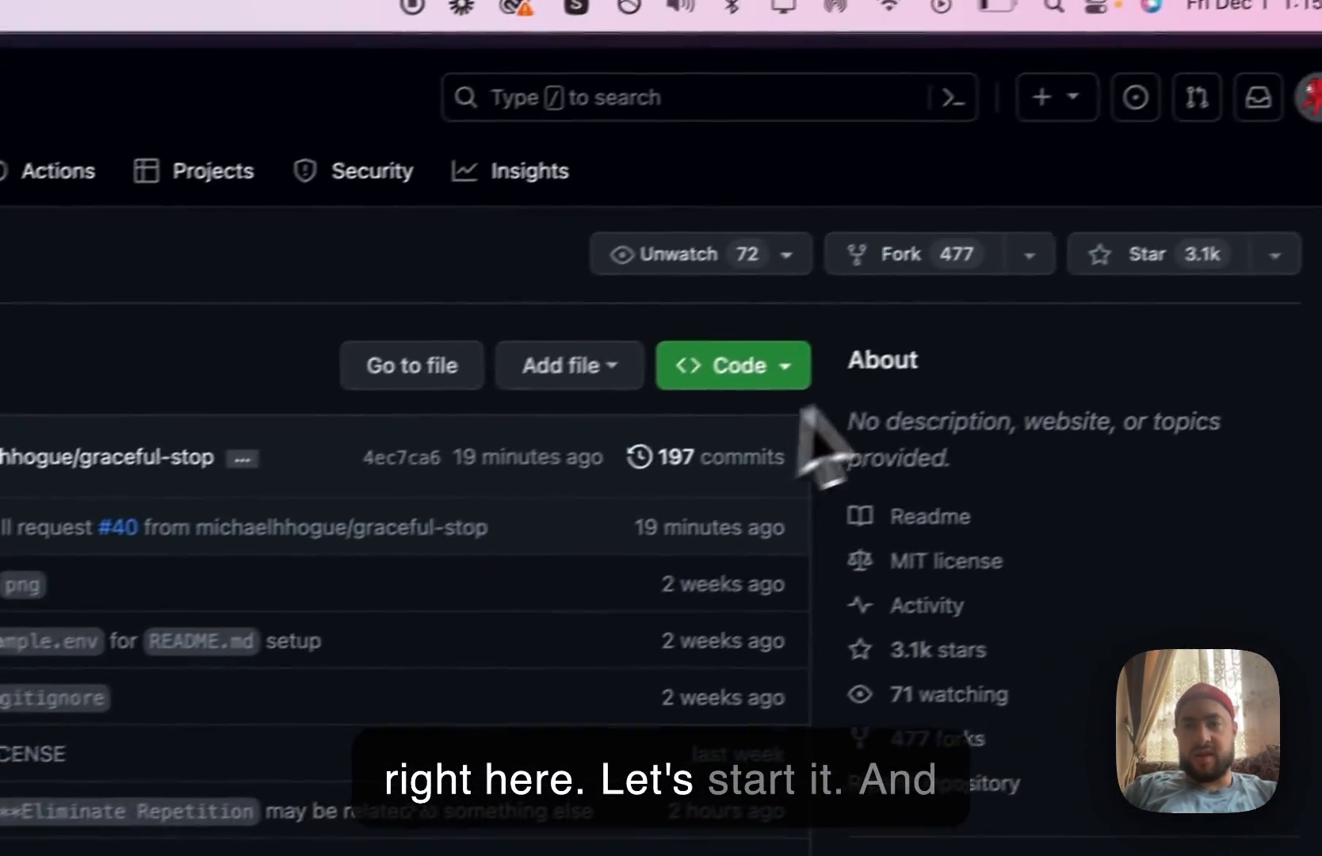
scroll(down, 3)
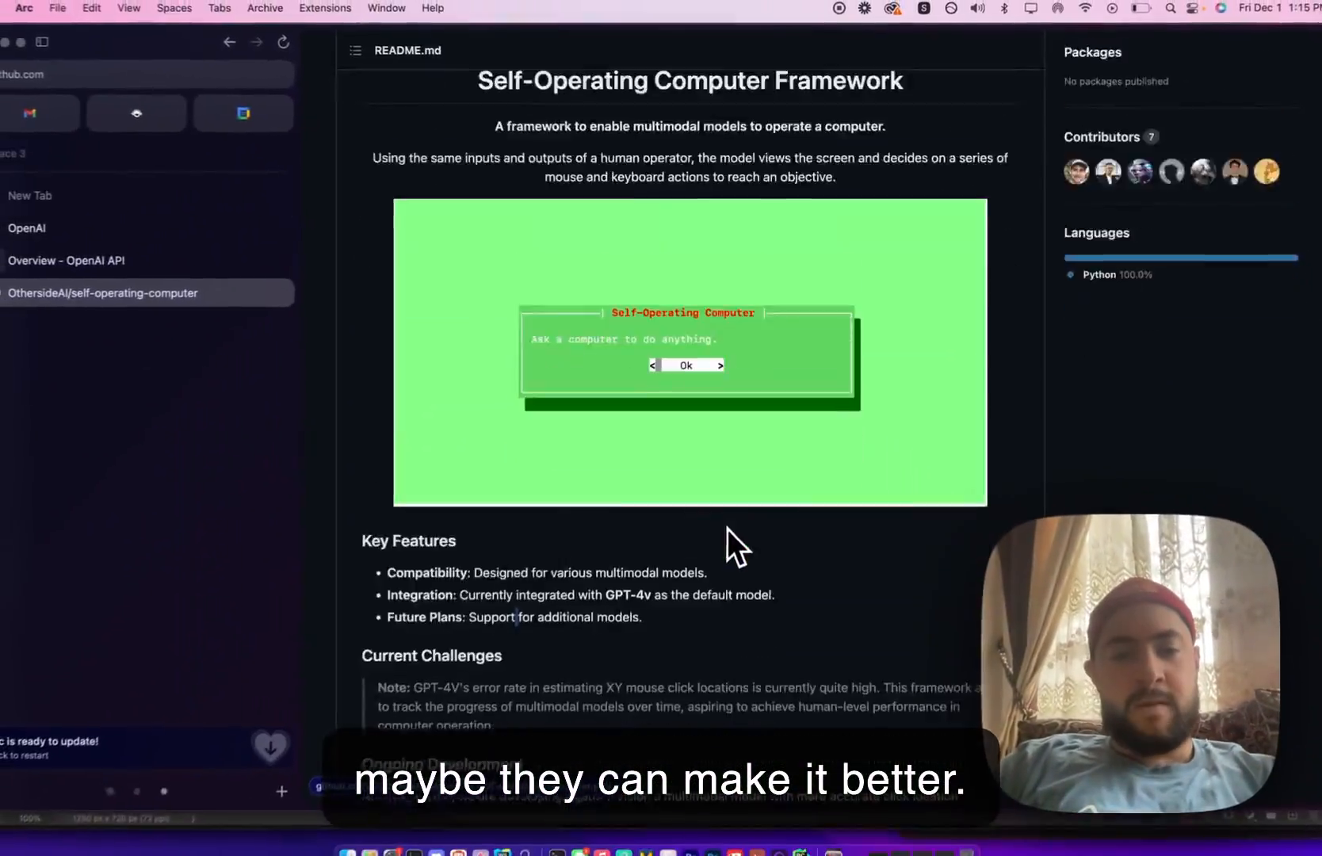
scroll(down, 3)
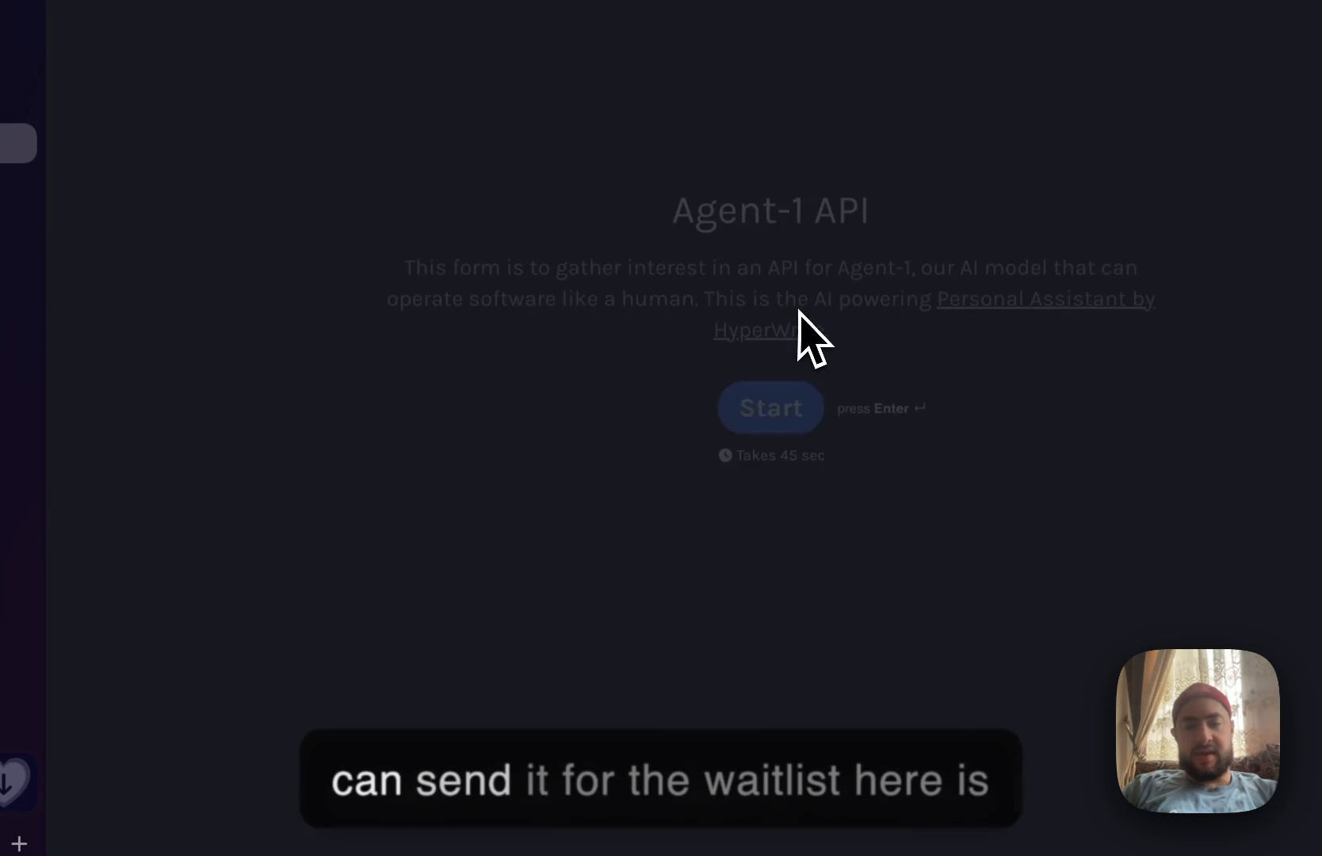
click(769, 407)
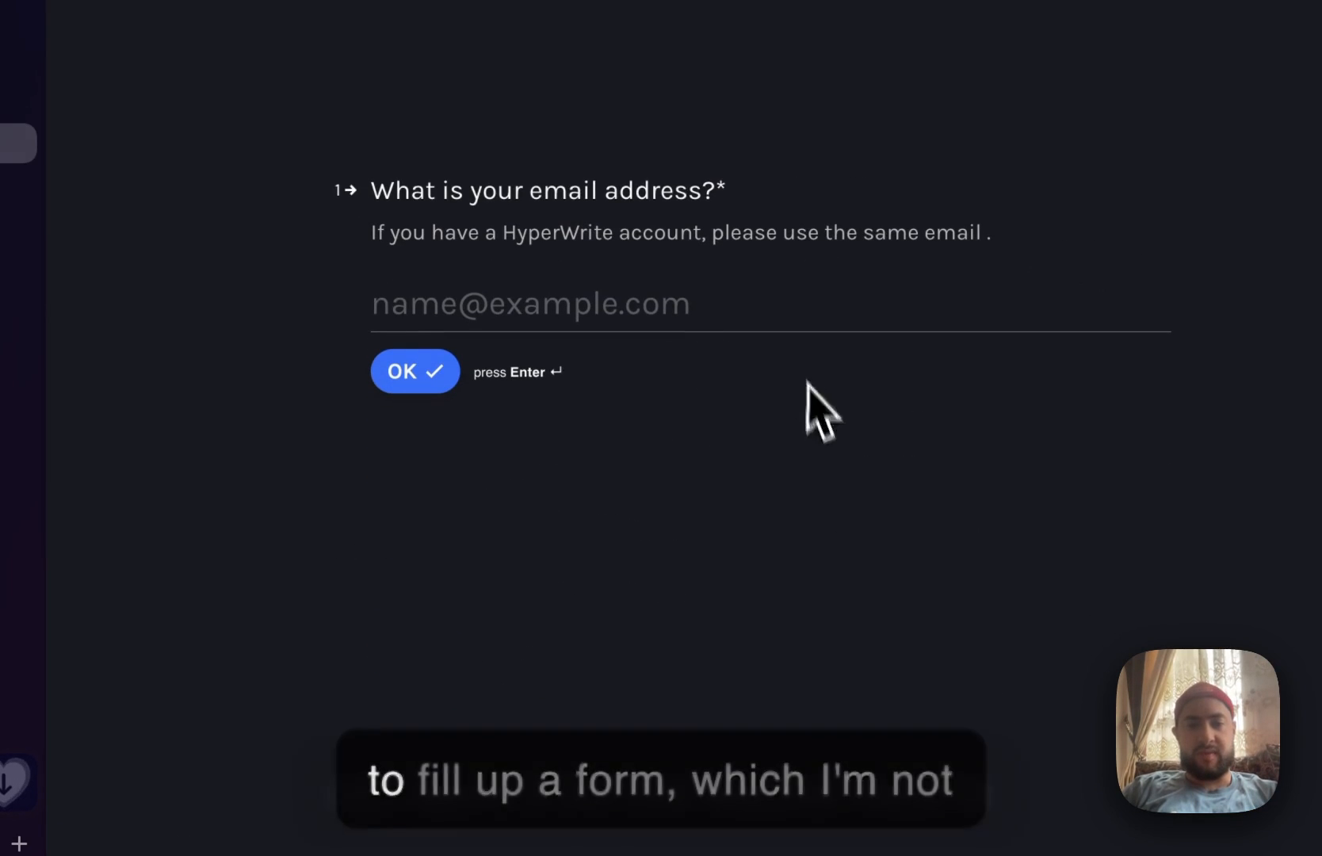